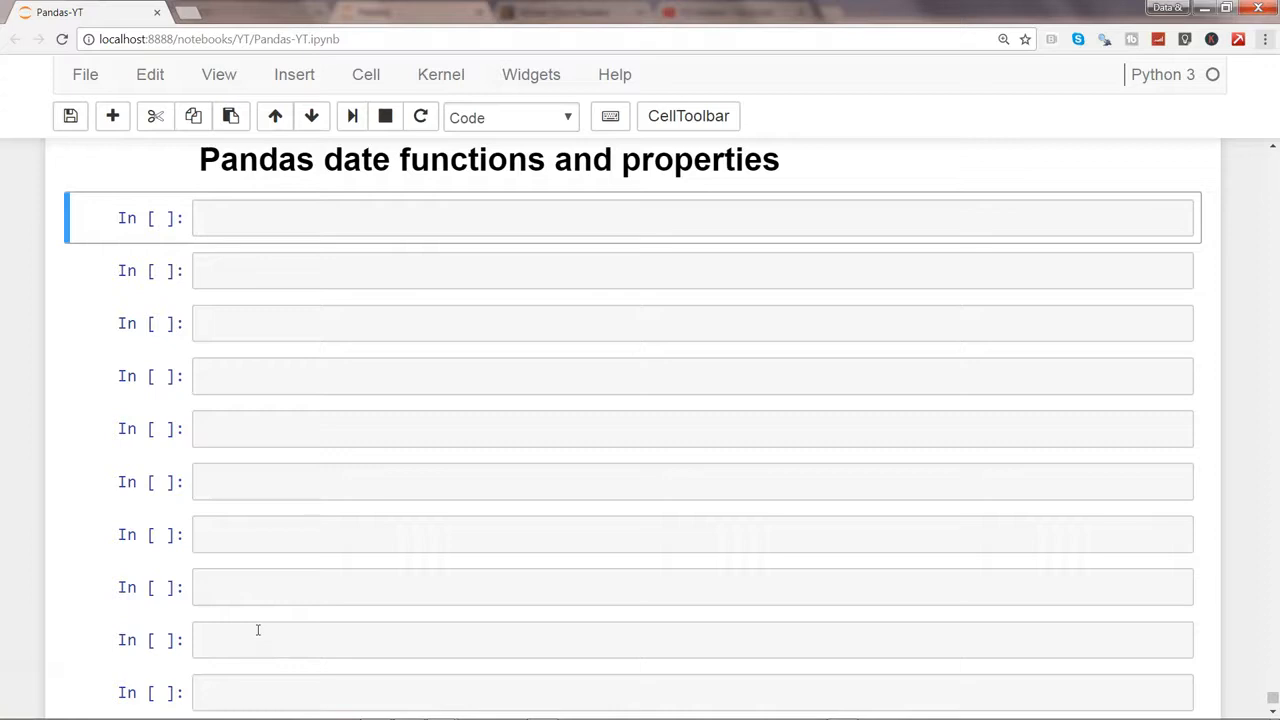
Save the notebook, then run 'import pandas as pd' in the first cell.
left_click(70, 116)
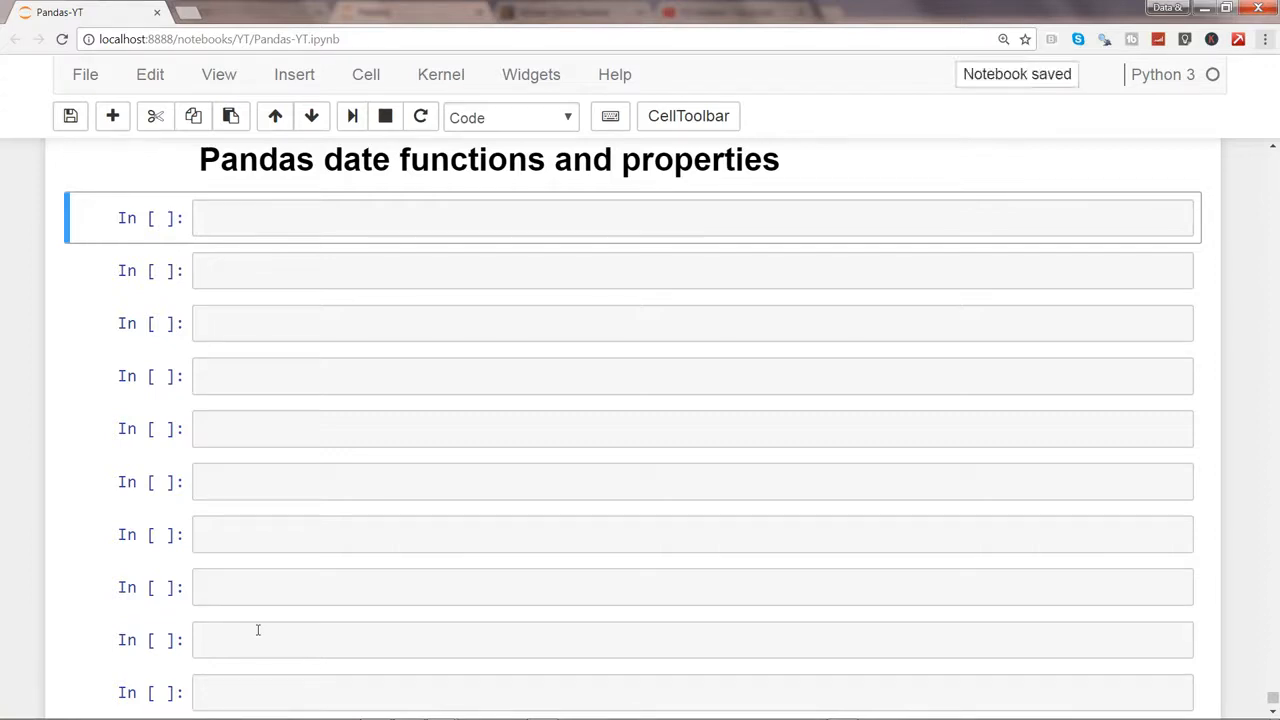
left_click(1266, 39)
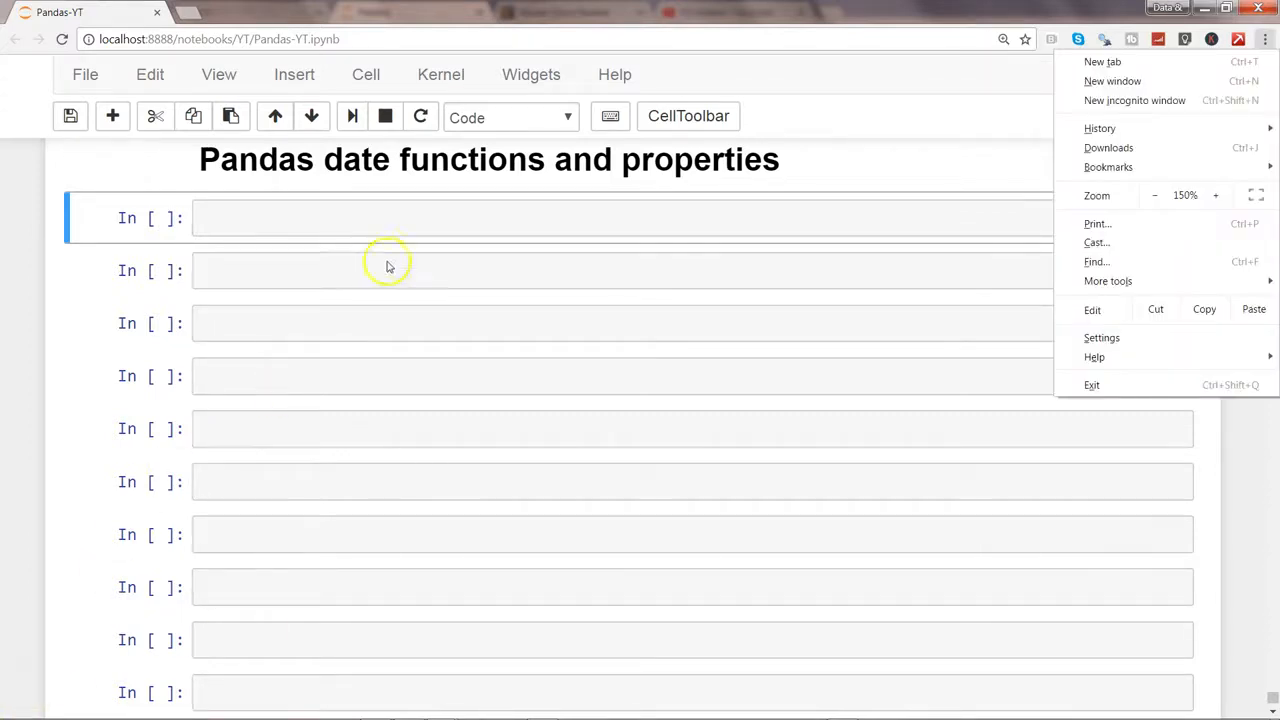
type("import pandas as")
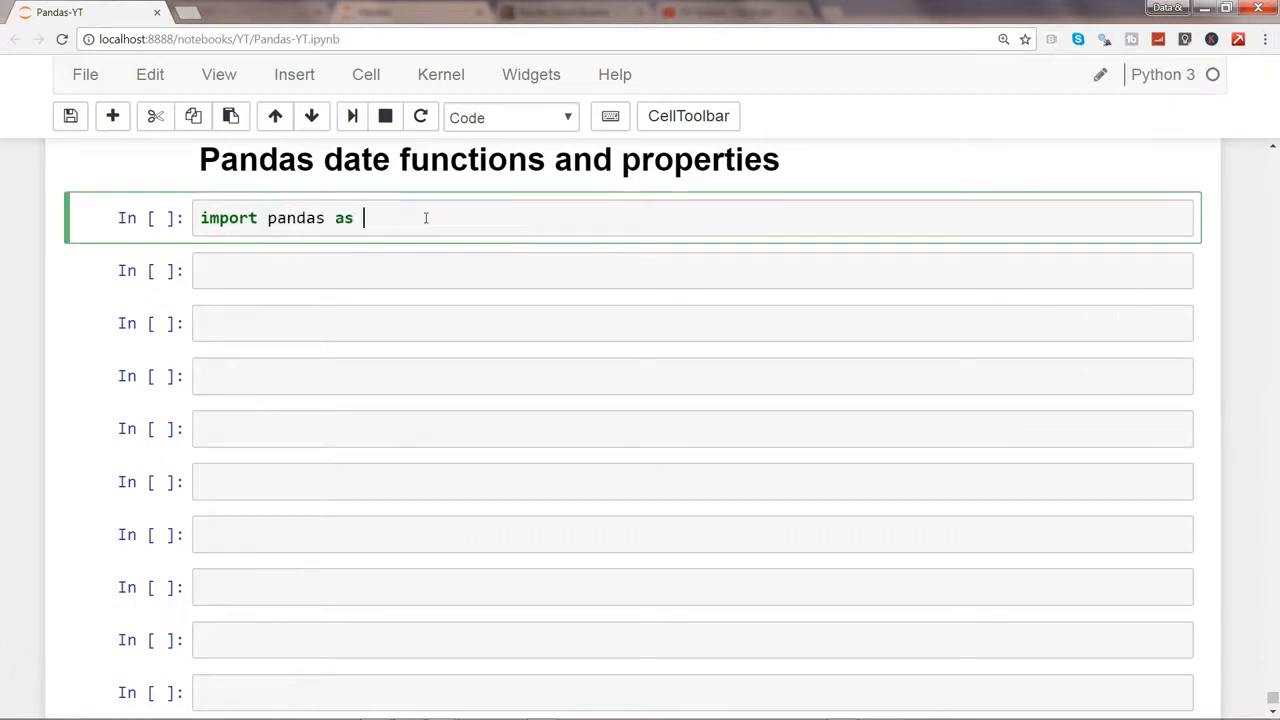
key("shift+enter")
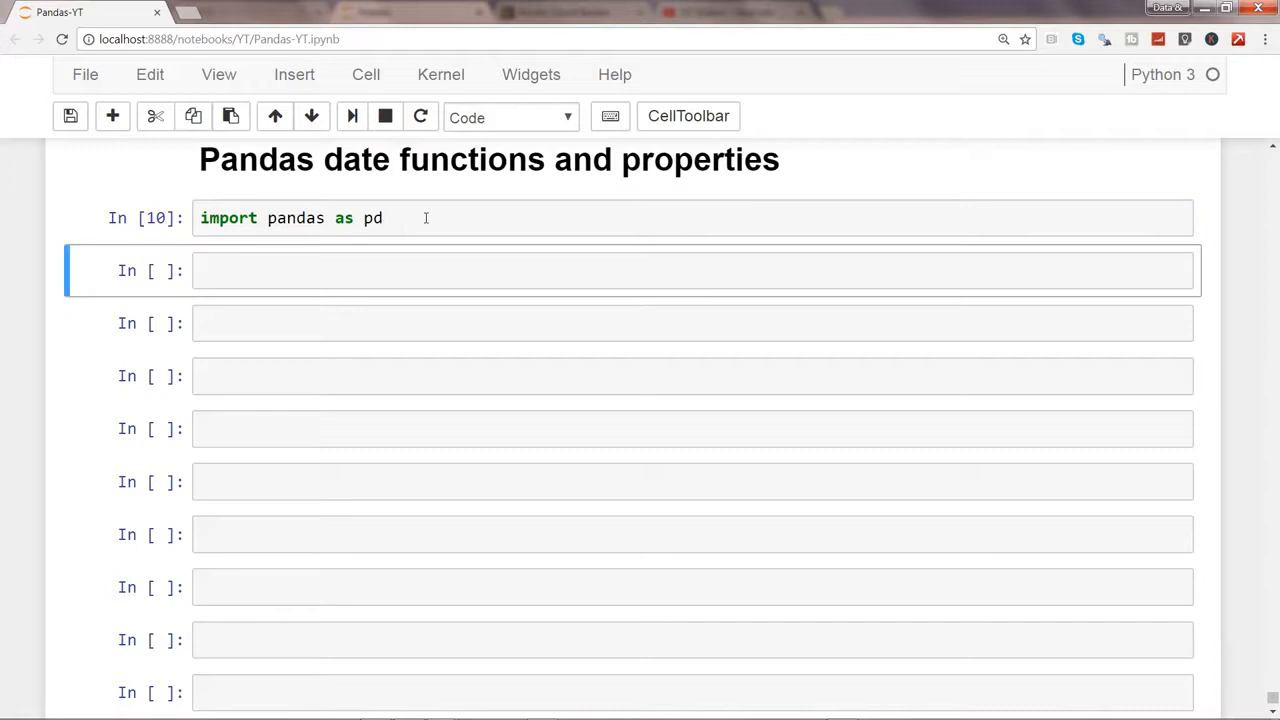
Load 'Sample - Superstore Sales.xls' into orders and highlight Order Date's datetime64 dtype.
type("orders = pd.read_excel('C:/Users/abagarwa/Desktop/Sample - Superstore Sales.xls',0)")
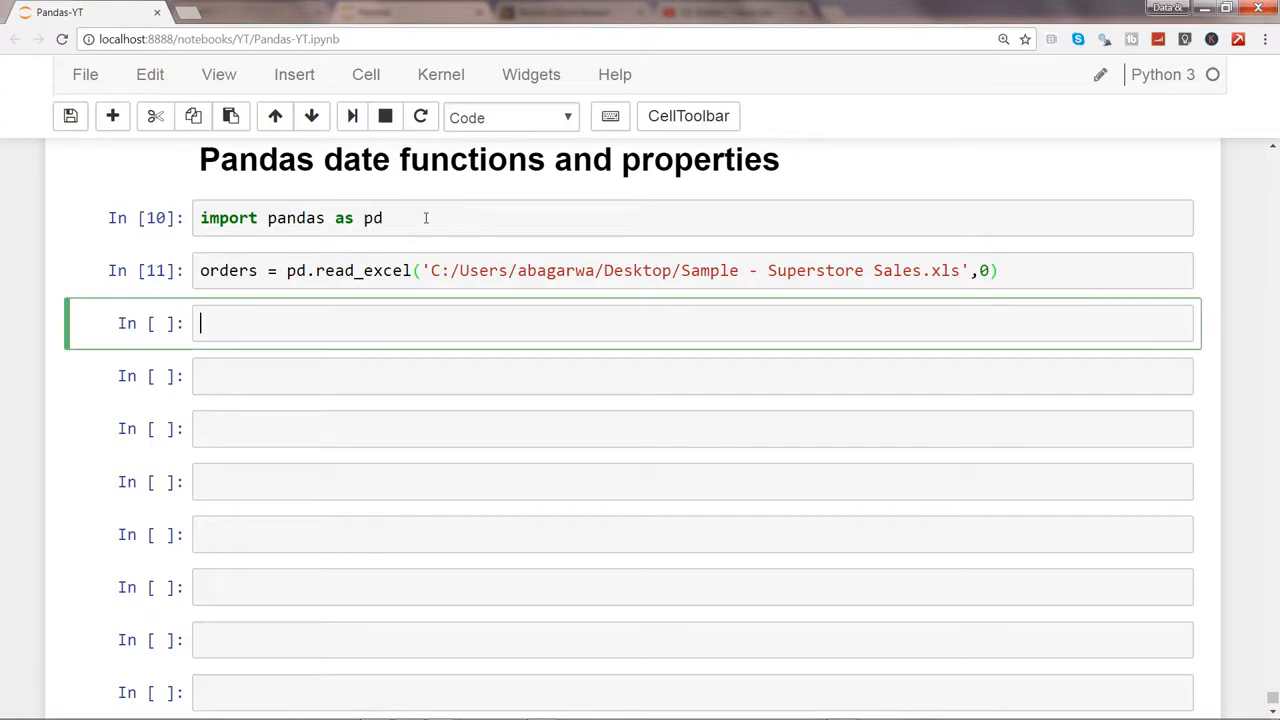
type("orders.dtypes")
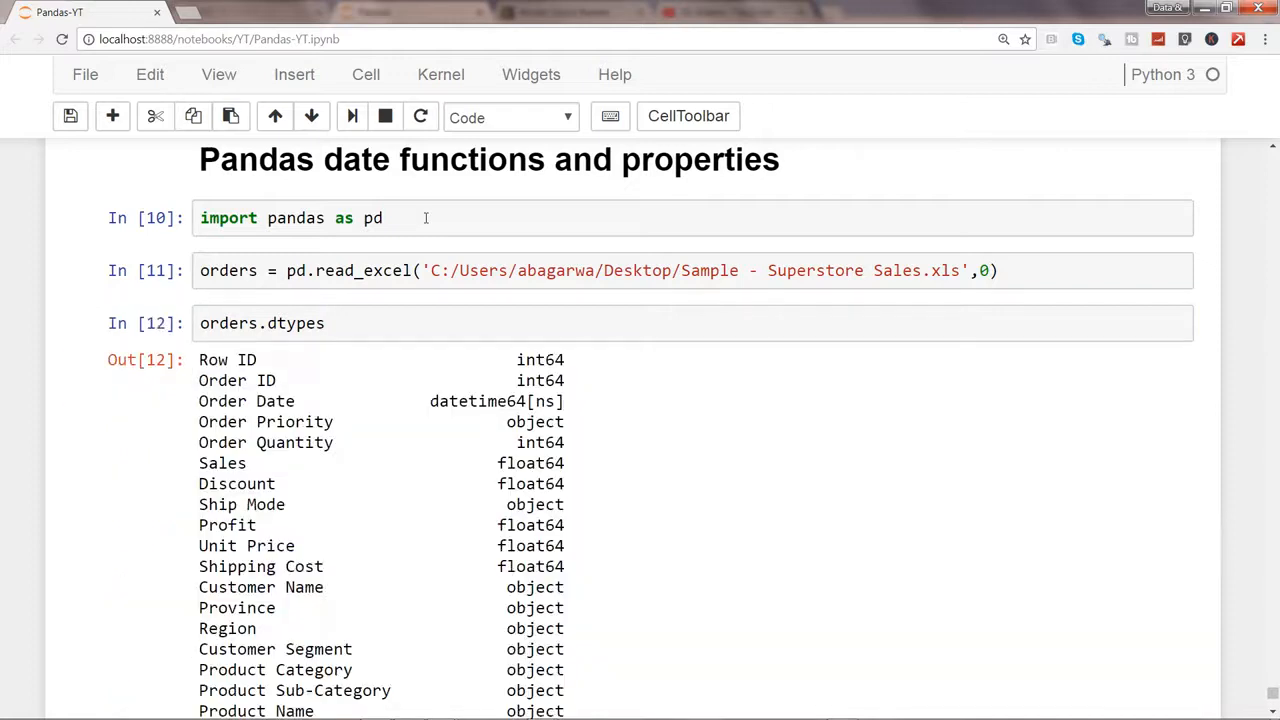
mouse_move(247, 360)
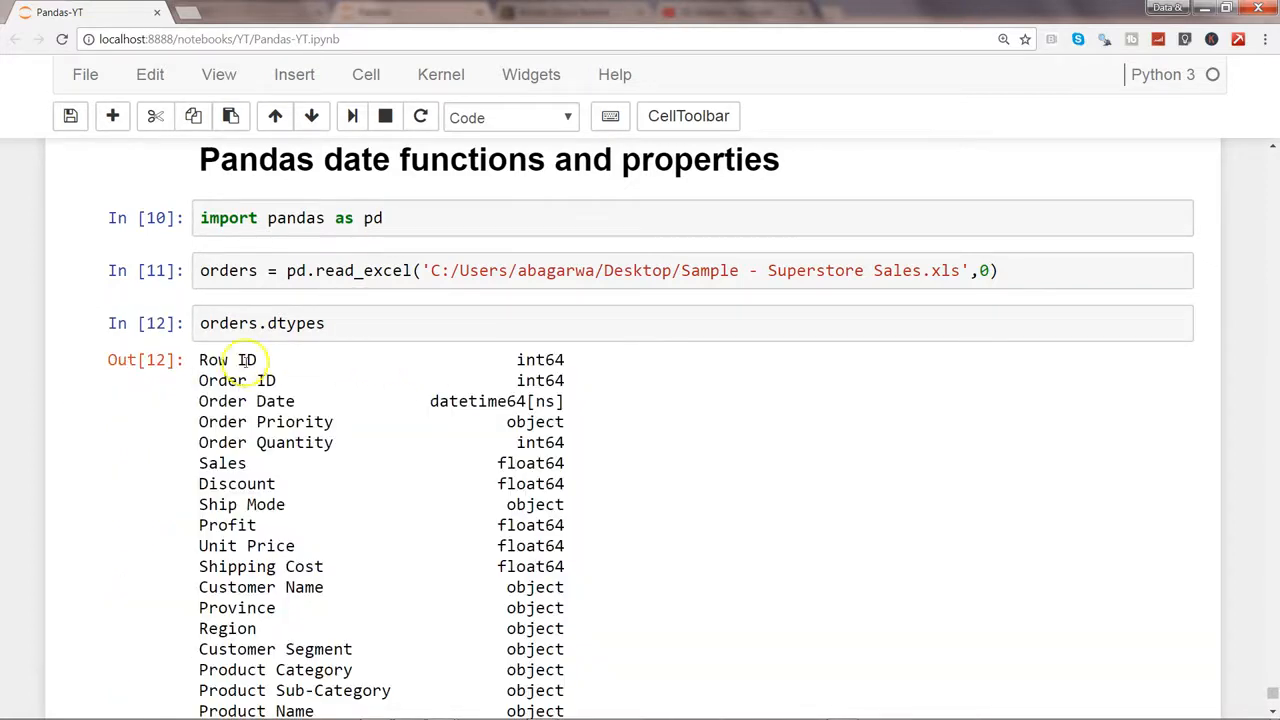
mouse_move(195, 406)
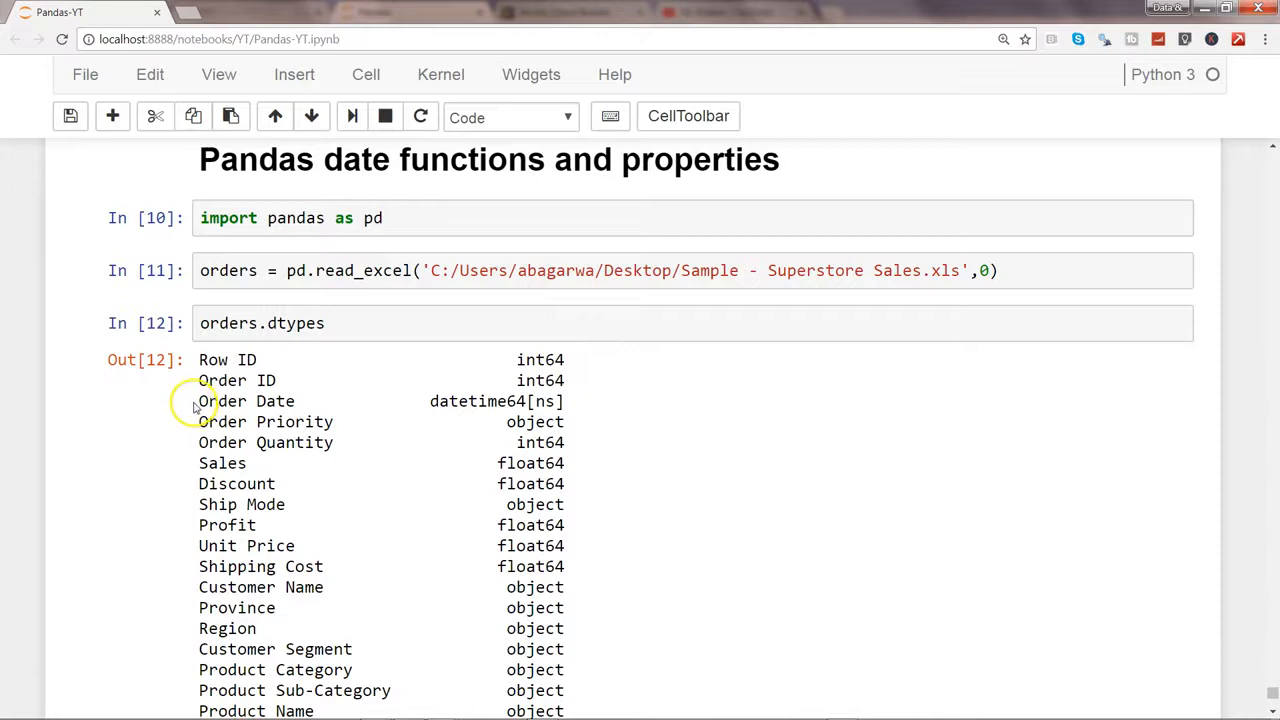
double_click(247, 401)
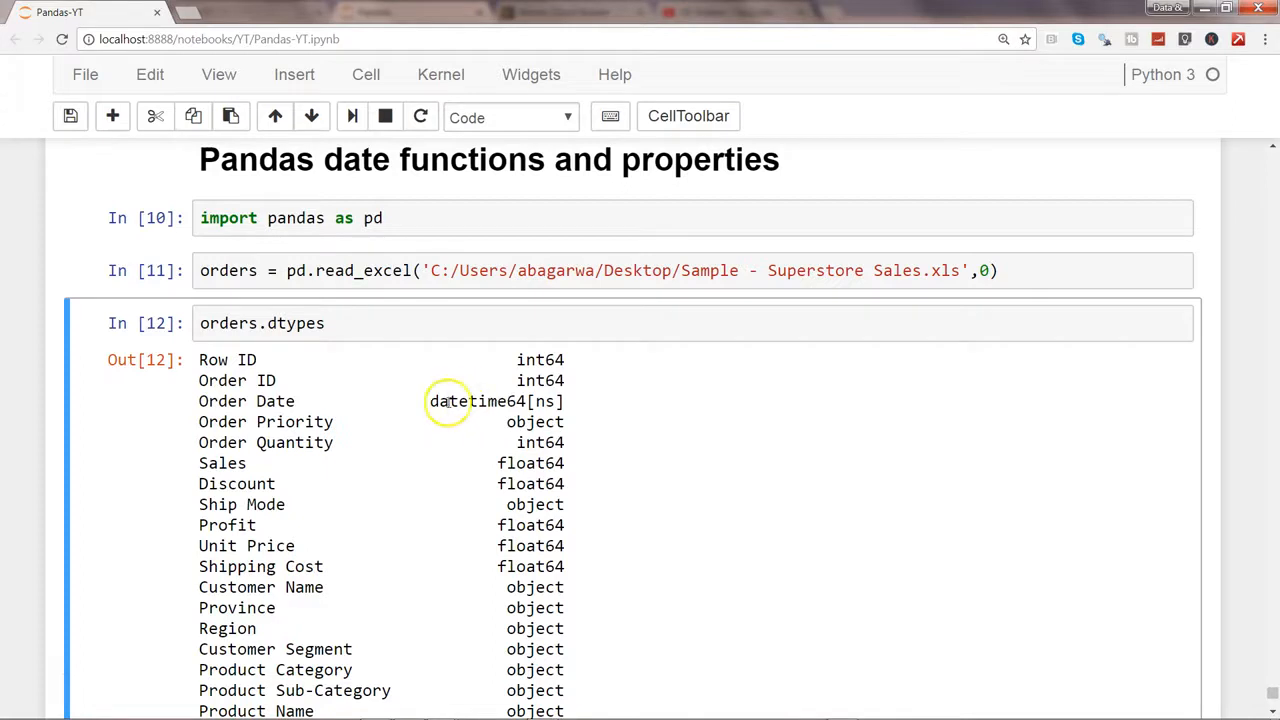
double_click(444, 401)
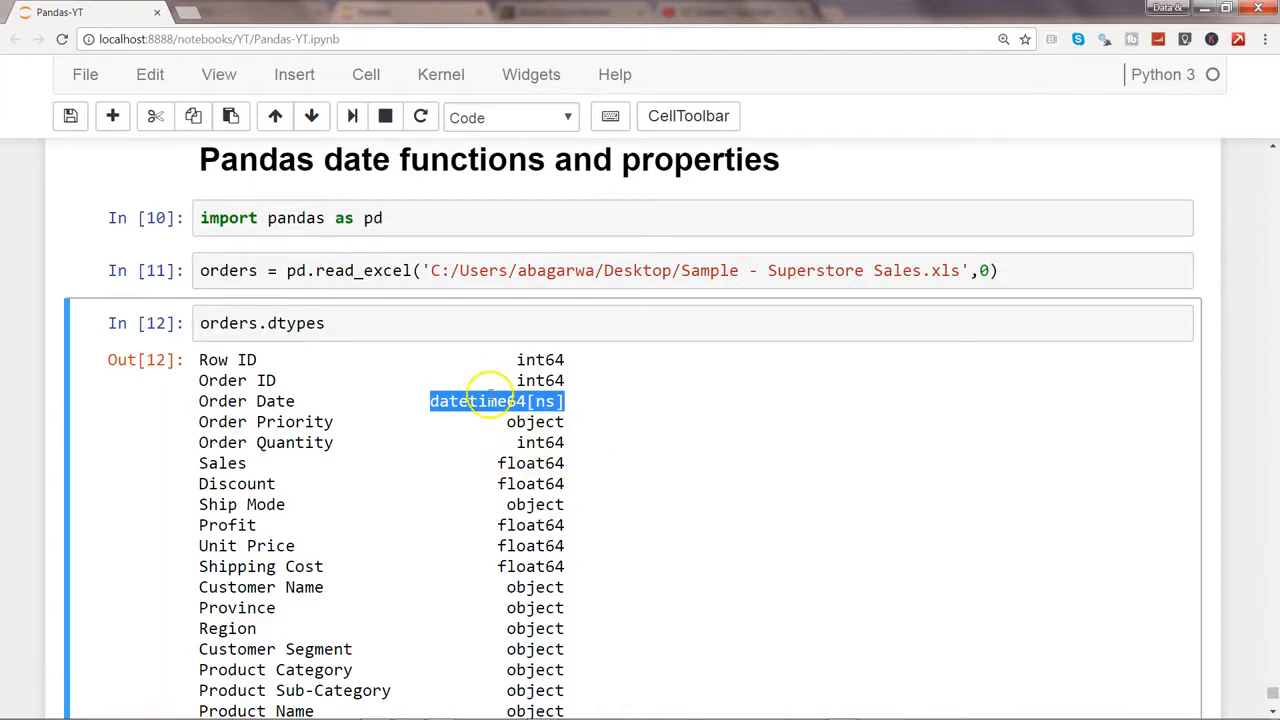
mouse_move(205, 401)
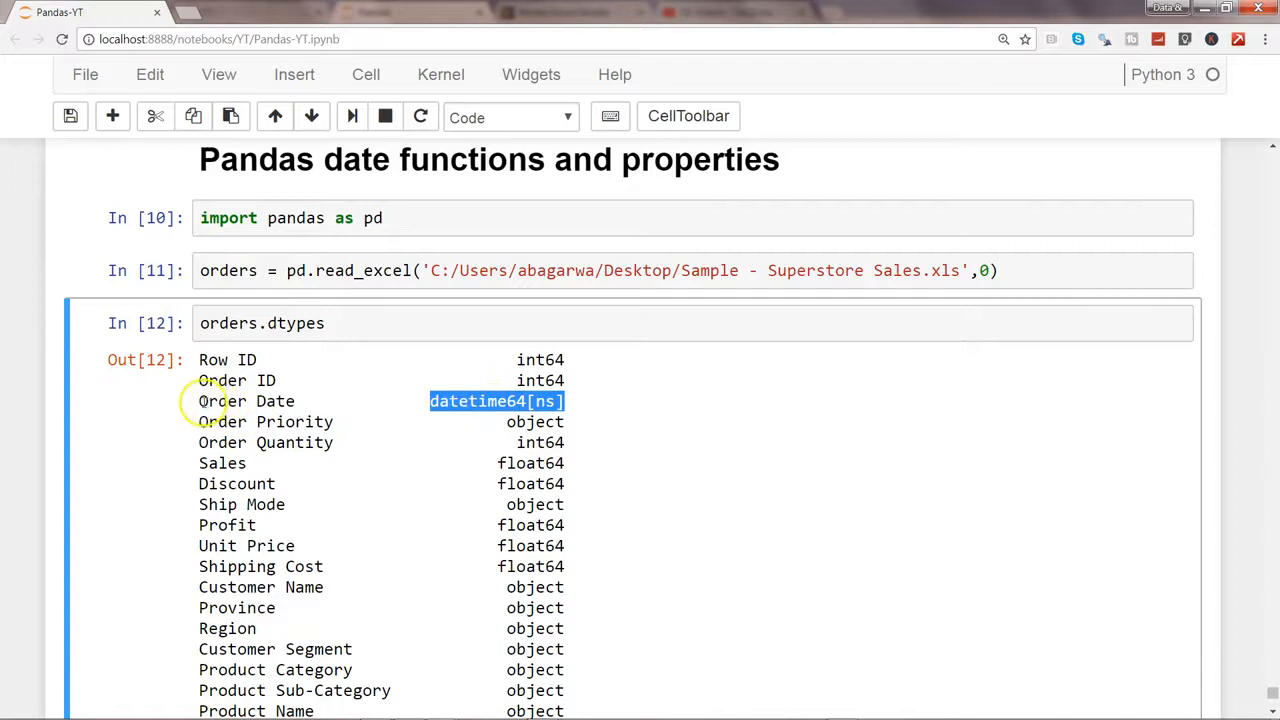
double_click(246, 401)
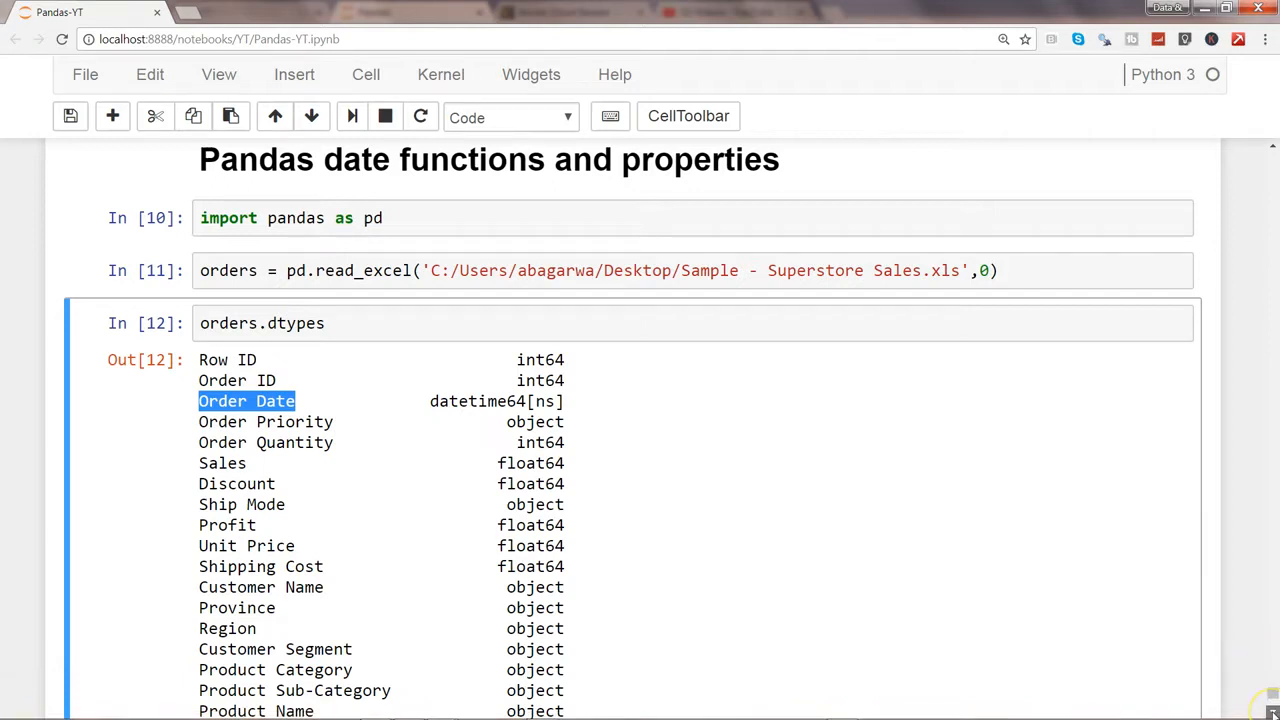
Enter orders['Order Date'].dt.dayofyear().head() in the next cell, which raises 'Series' not callable.
scroll("down", 3)
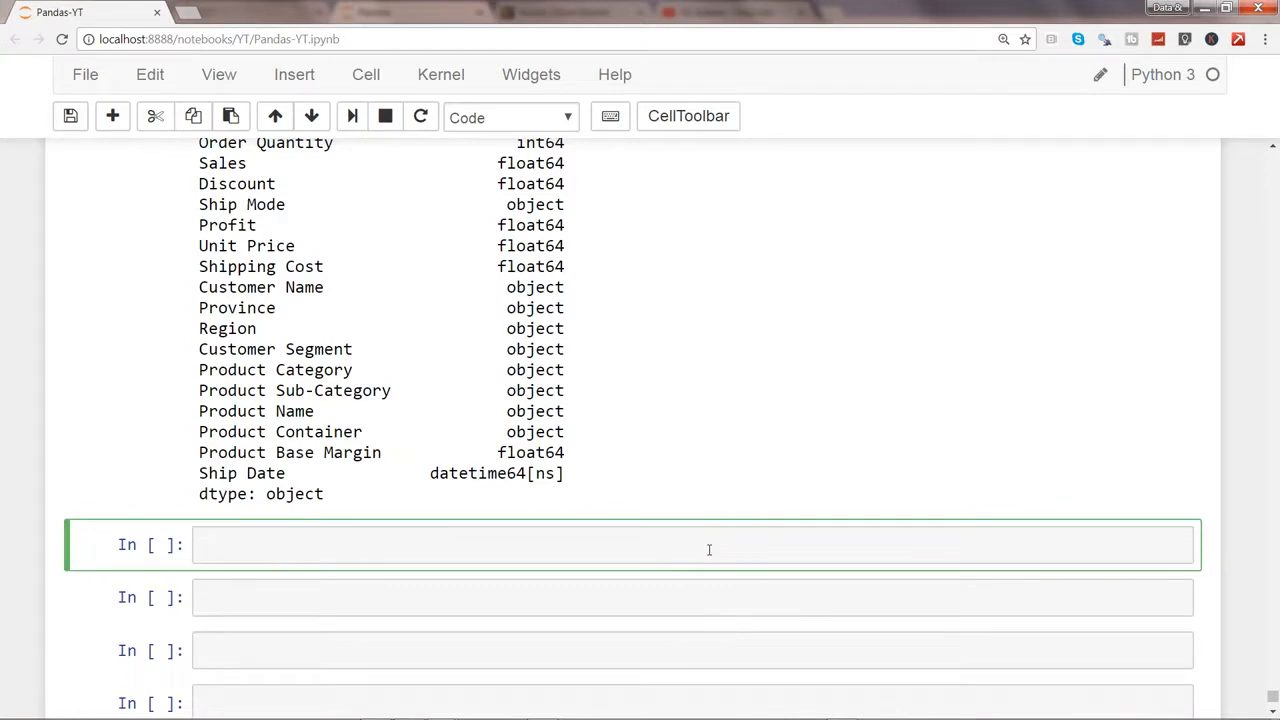
mouse_move(258, 452)
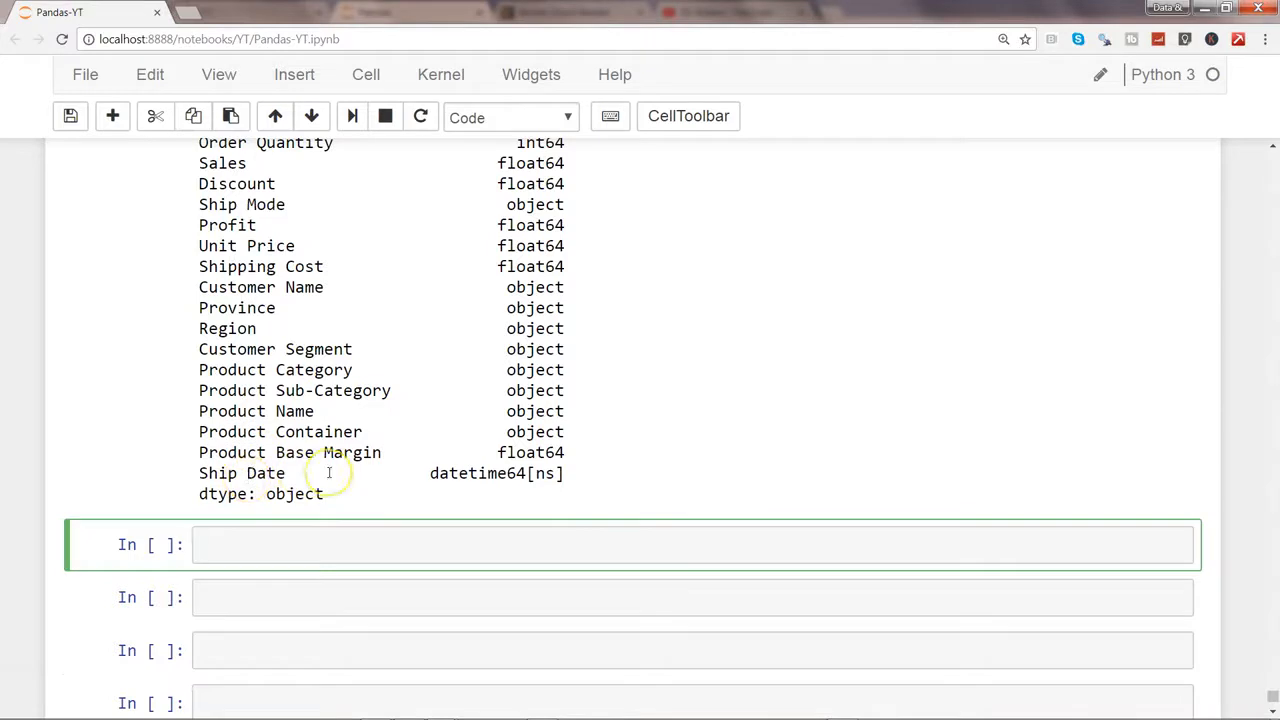
left_click(400, 545)
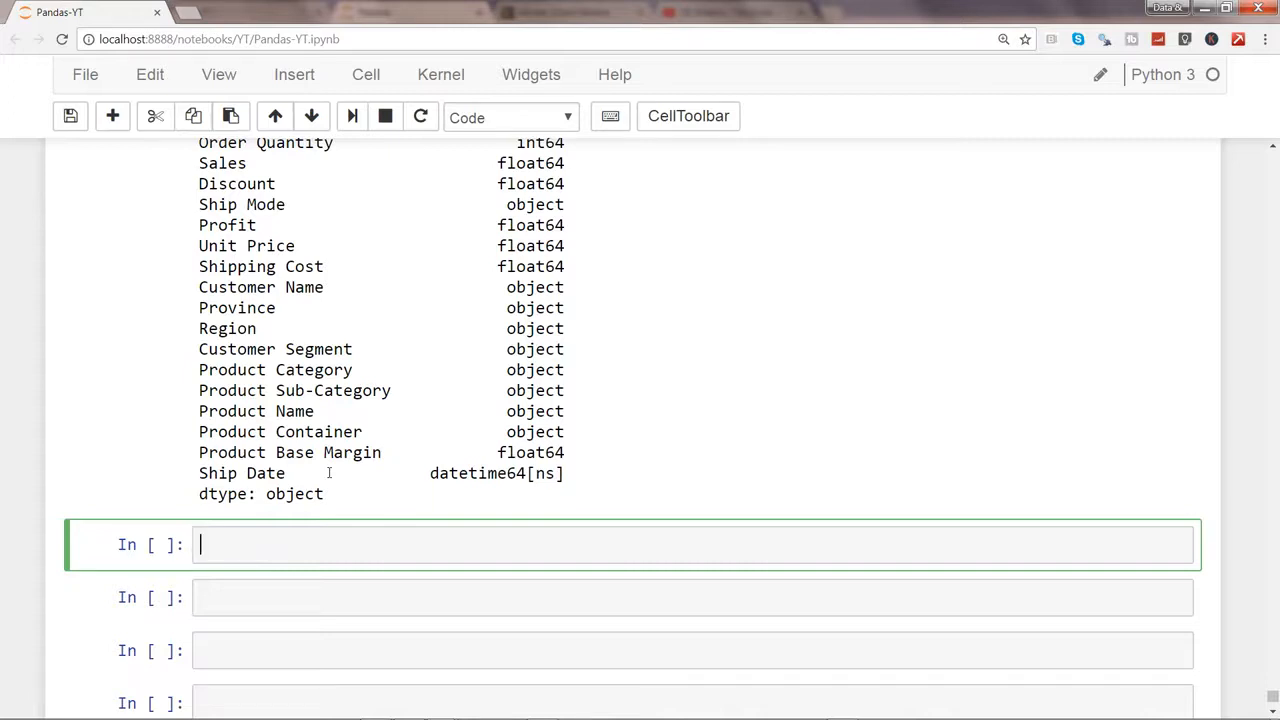
type("orders")
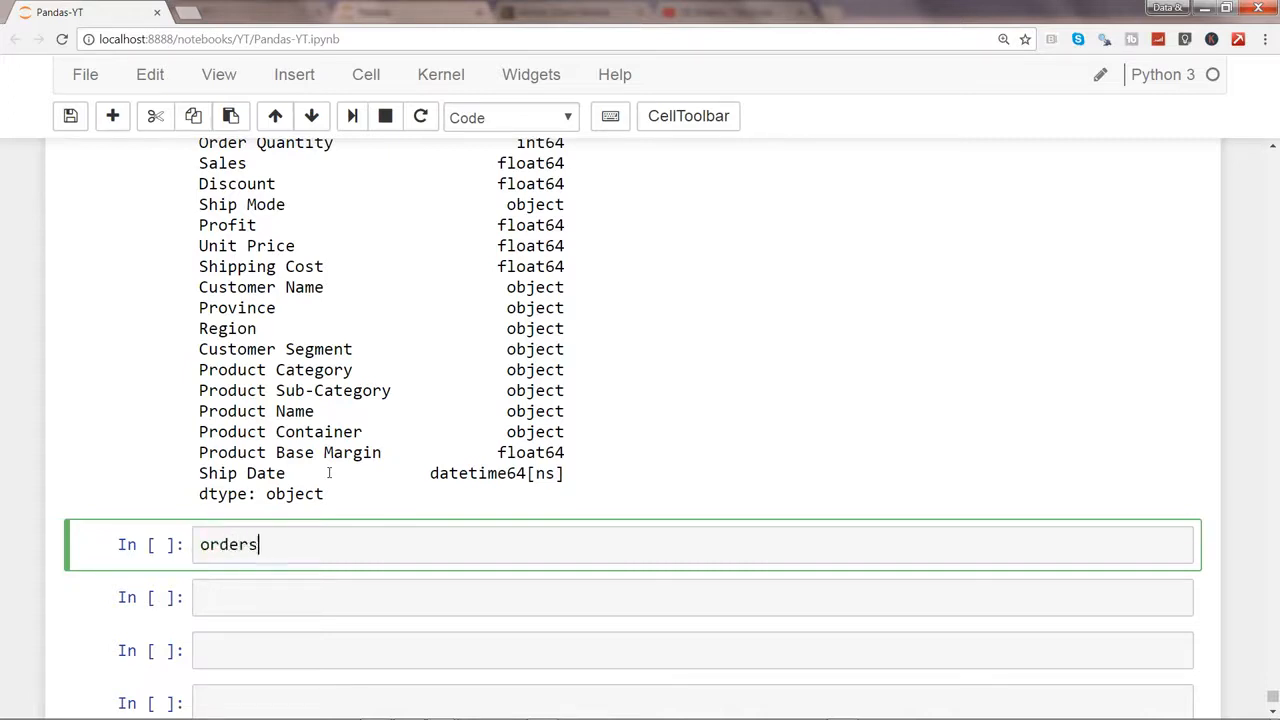
type("['O']")
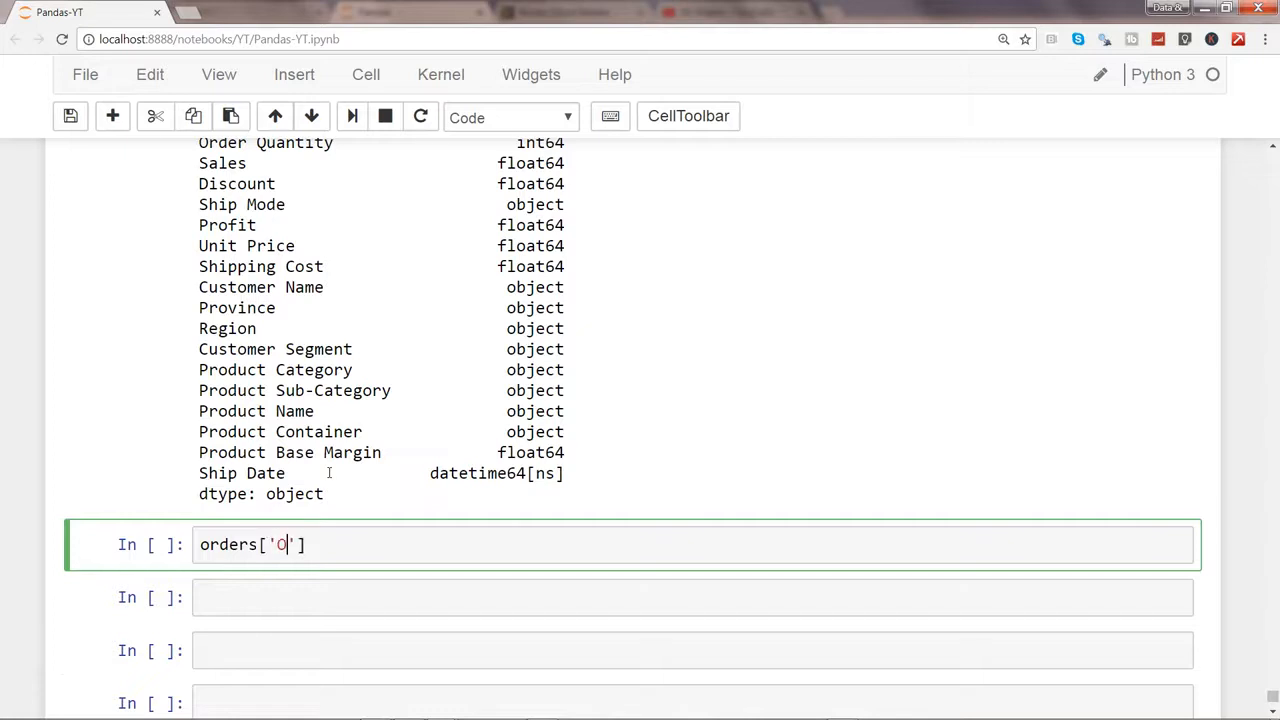
type("rder Date")
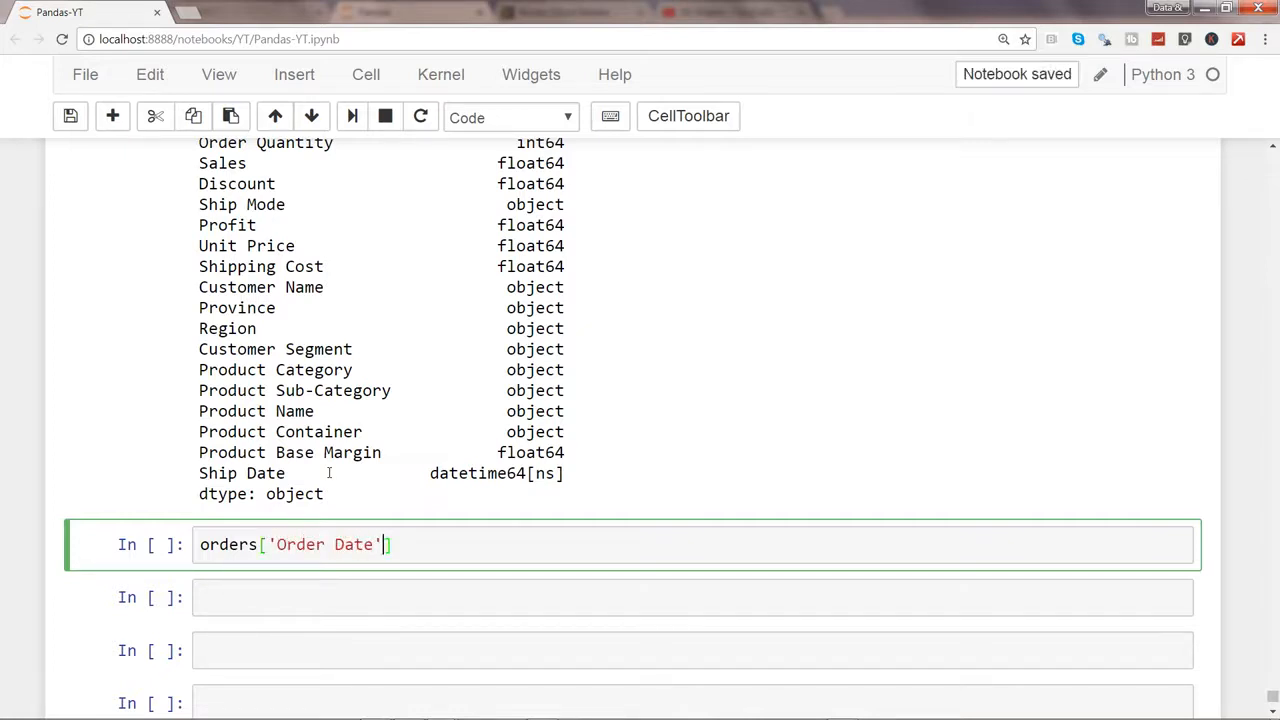
type(".dt.")
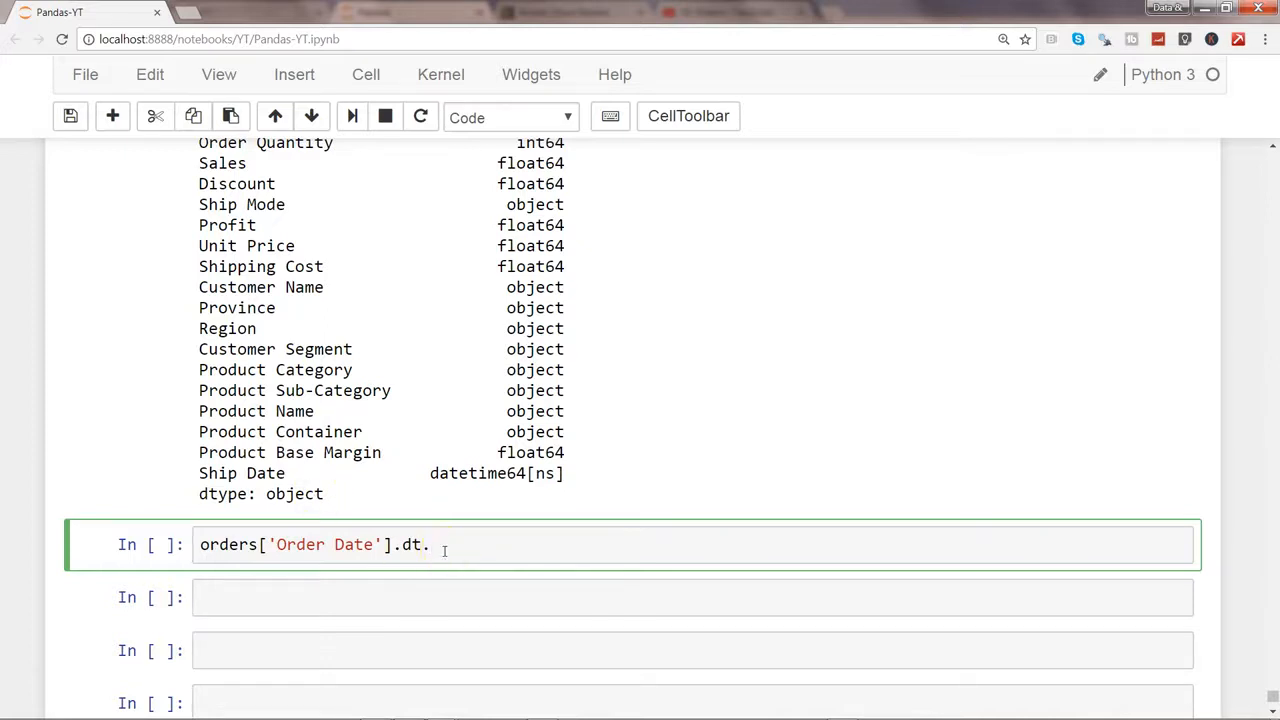
type("day")
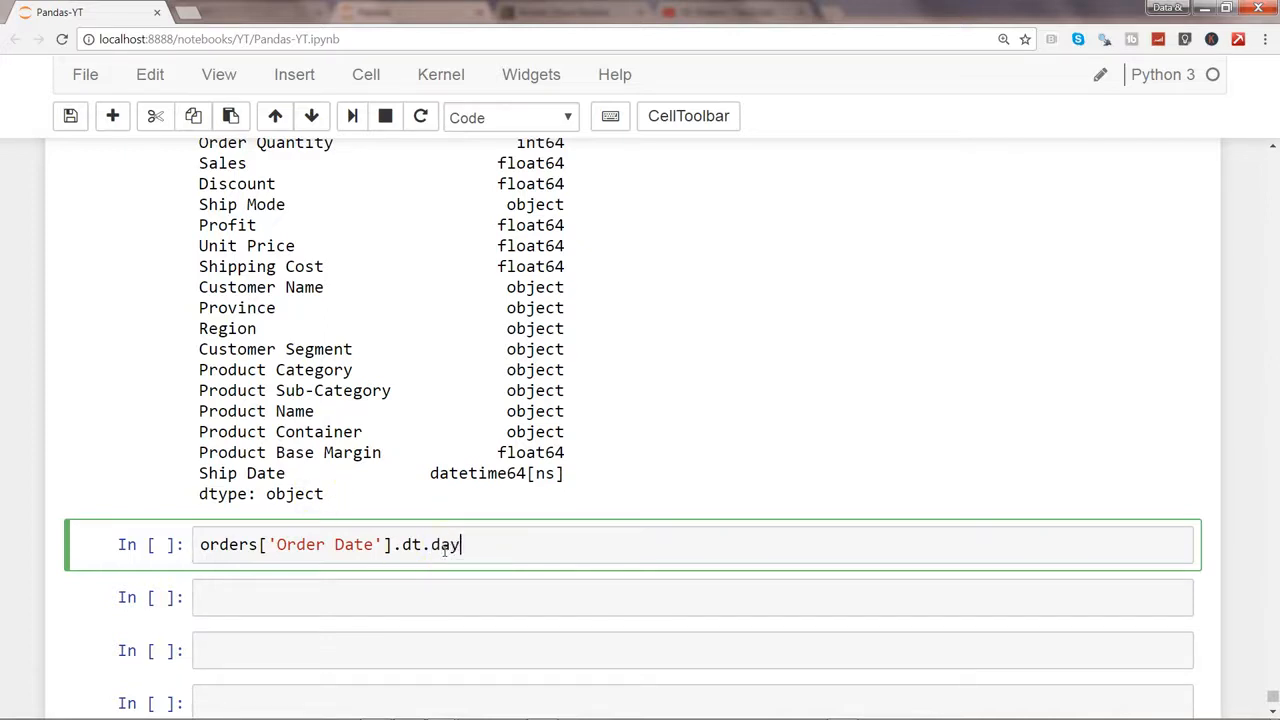
type("ofyear")
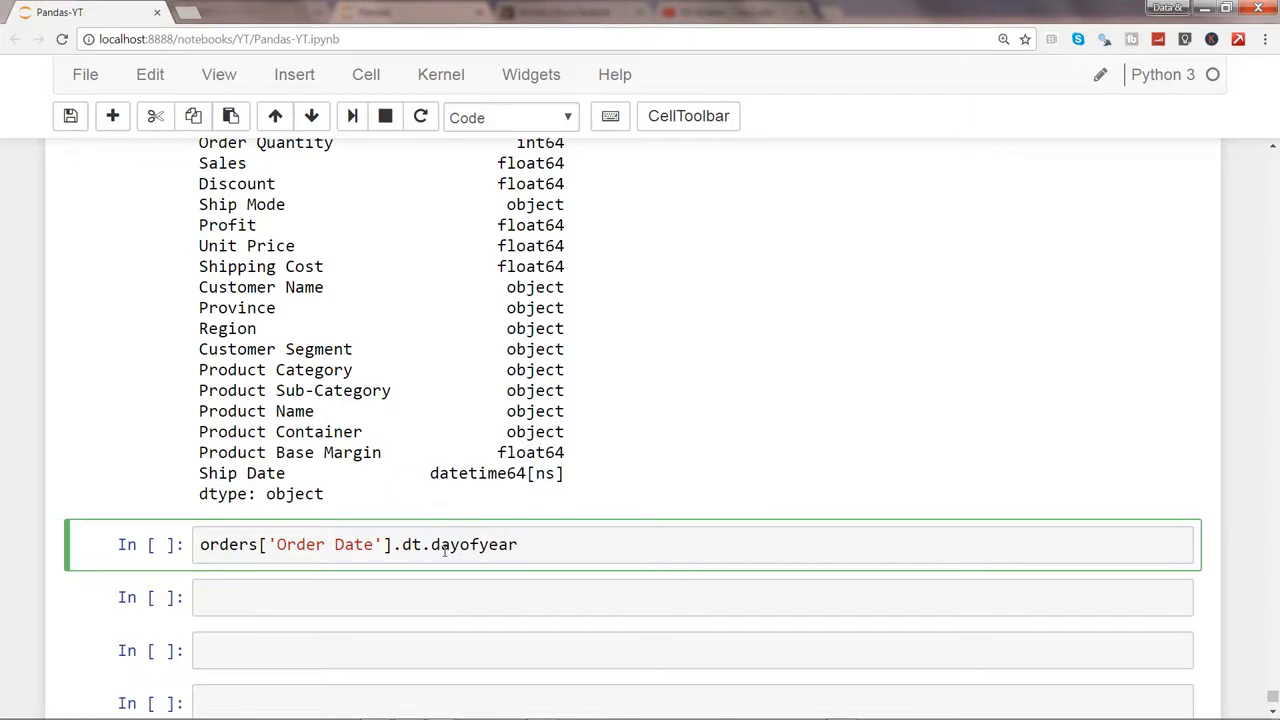
type("().head(")
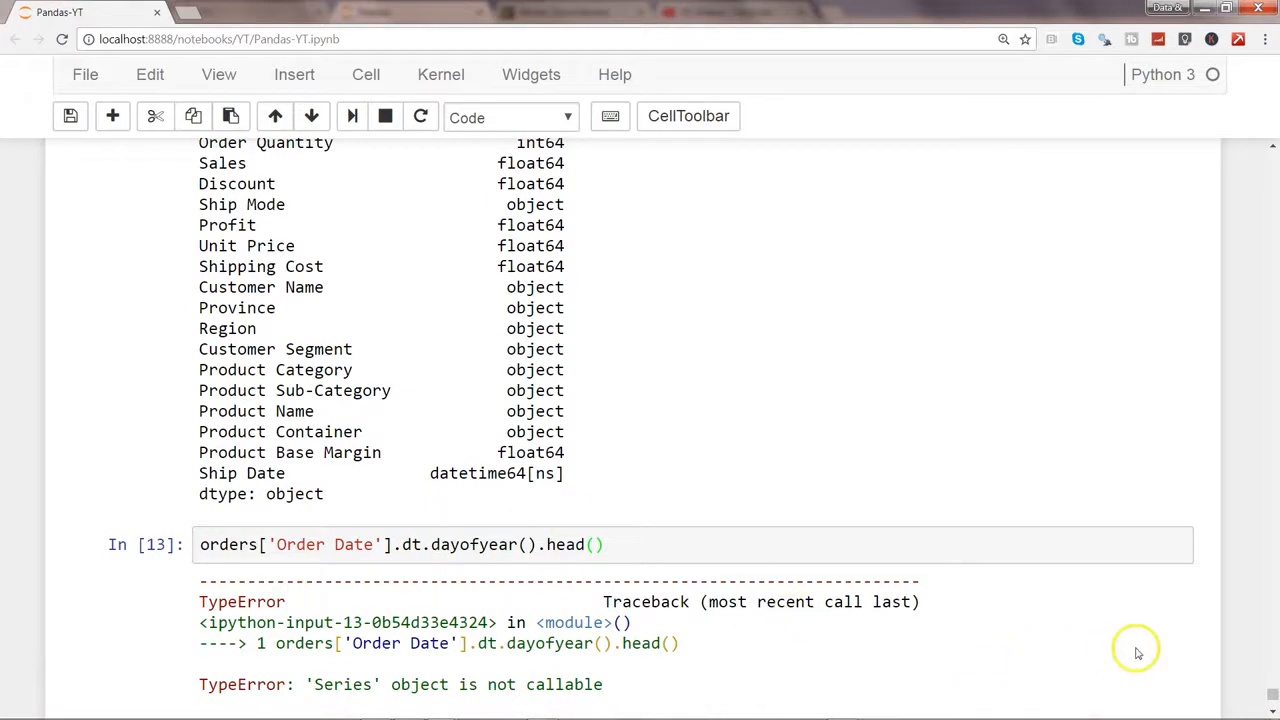
mouse_move(483, 677)
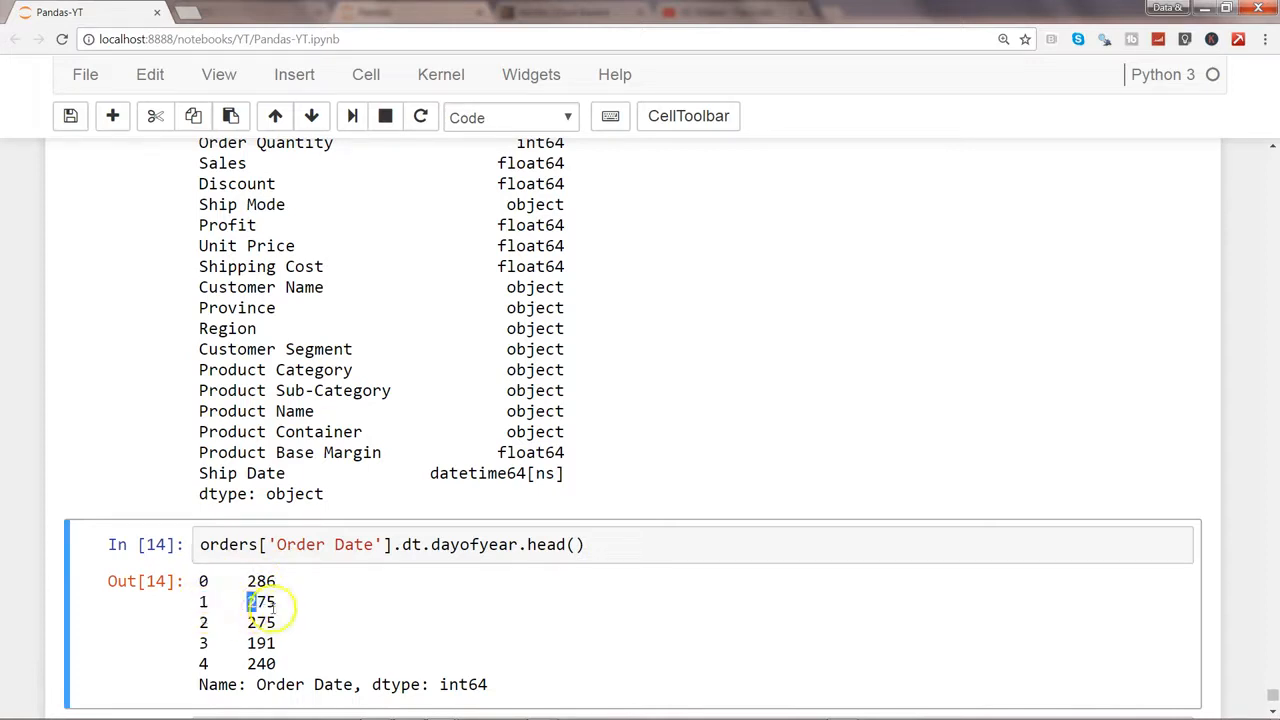
Correct the cell to dt.dayofyear.head(), giving 286, 275, 275, 191, 240.
double_click(261, 601)
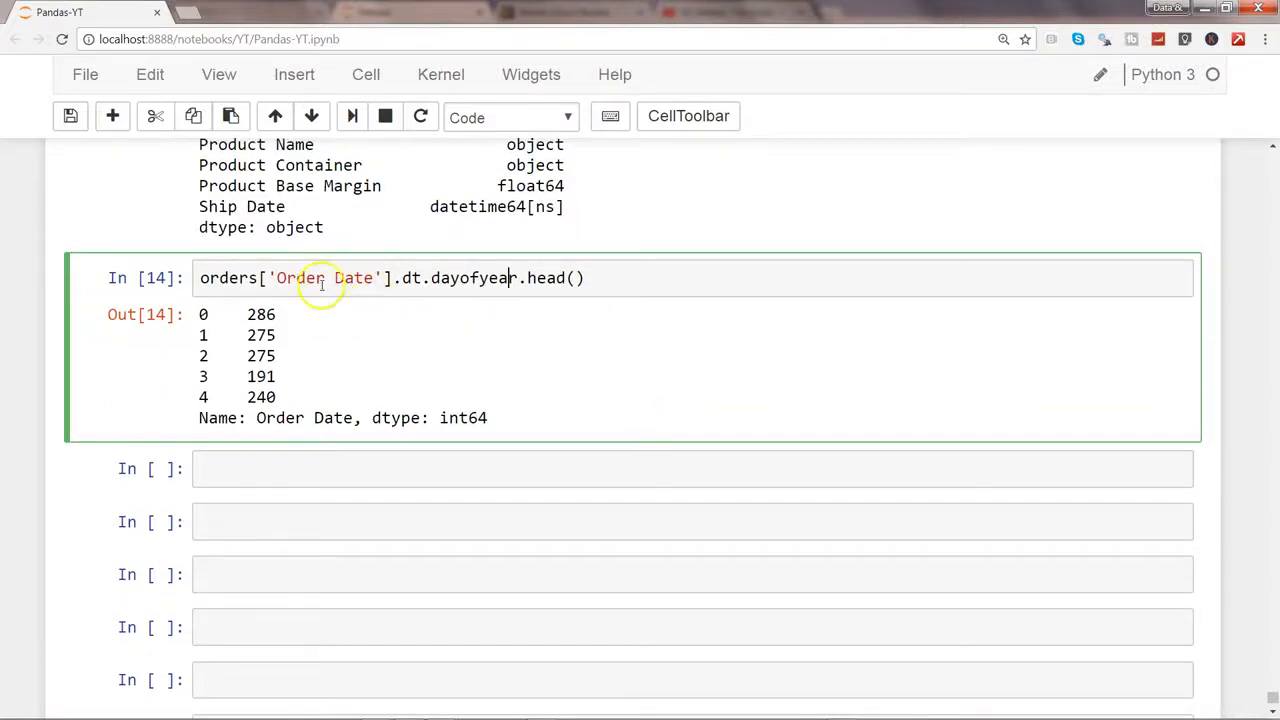
mouse_move(288, 363)
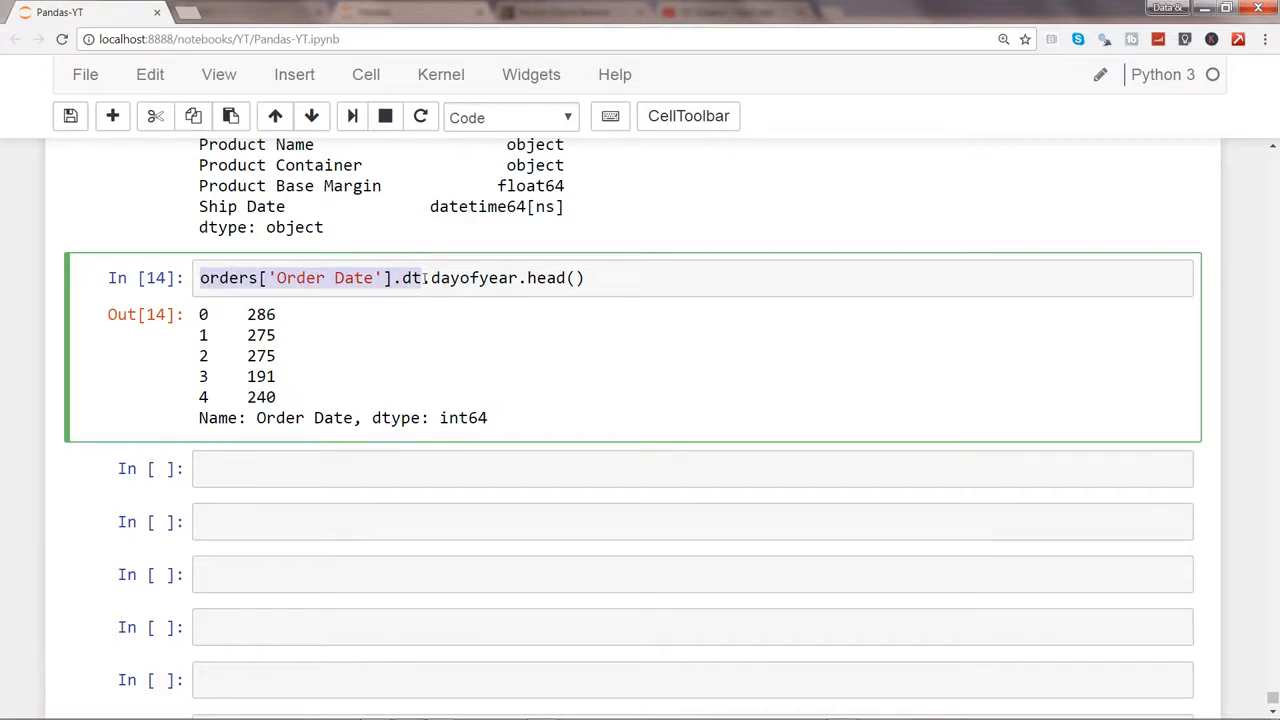
Run orders['Order Date'].dt.weekday_name.head(), listing Wednesday, Monday, Monday, Sunday, Saturday.
left_click(386, 468)
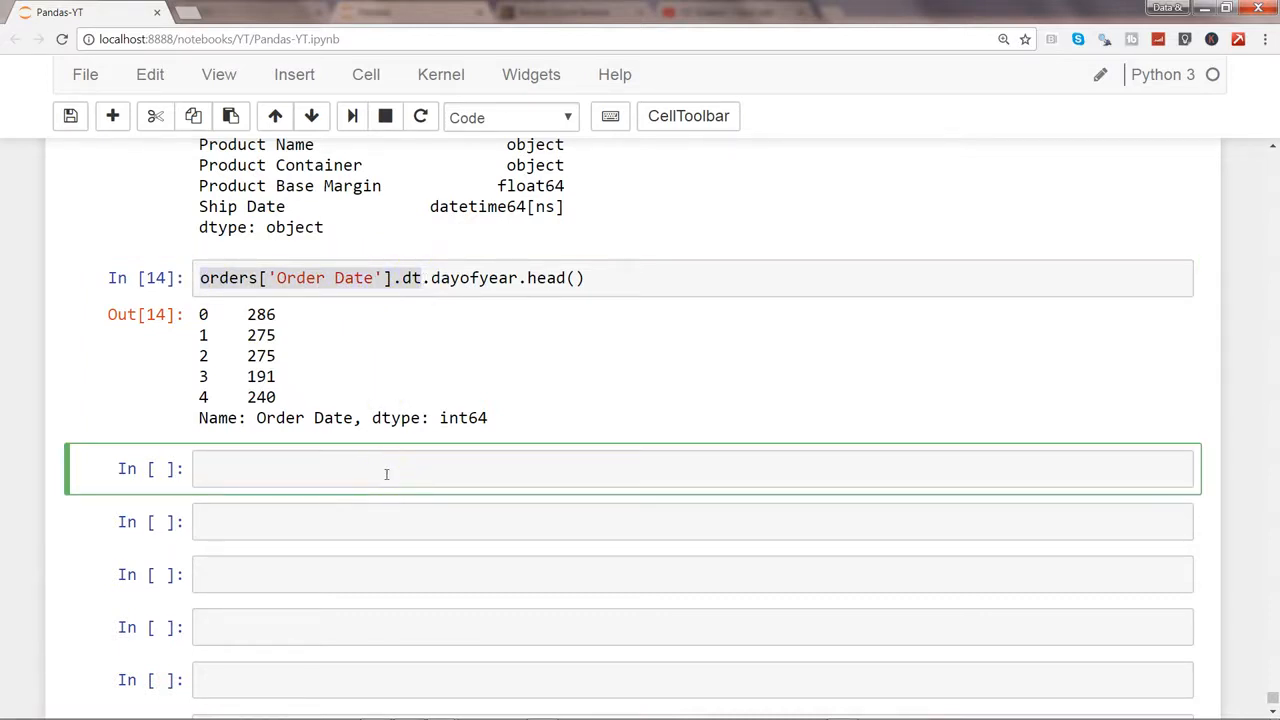
type("orders['Order Date'].dt.")
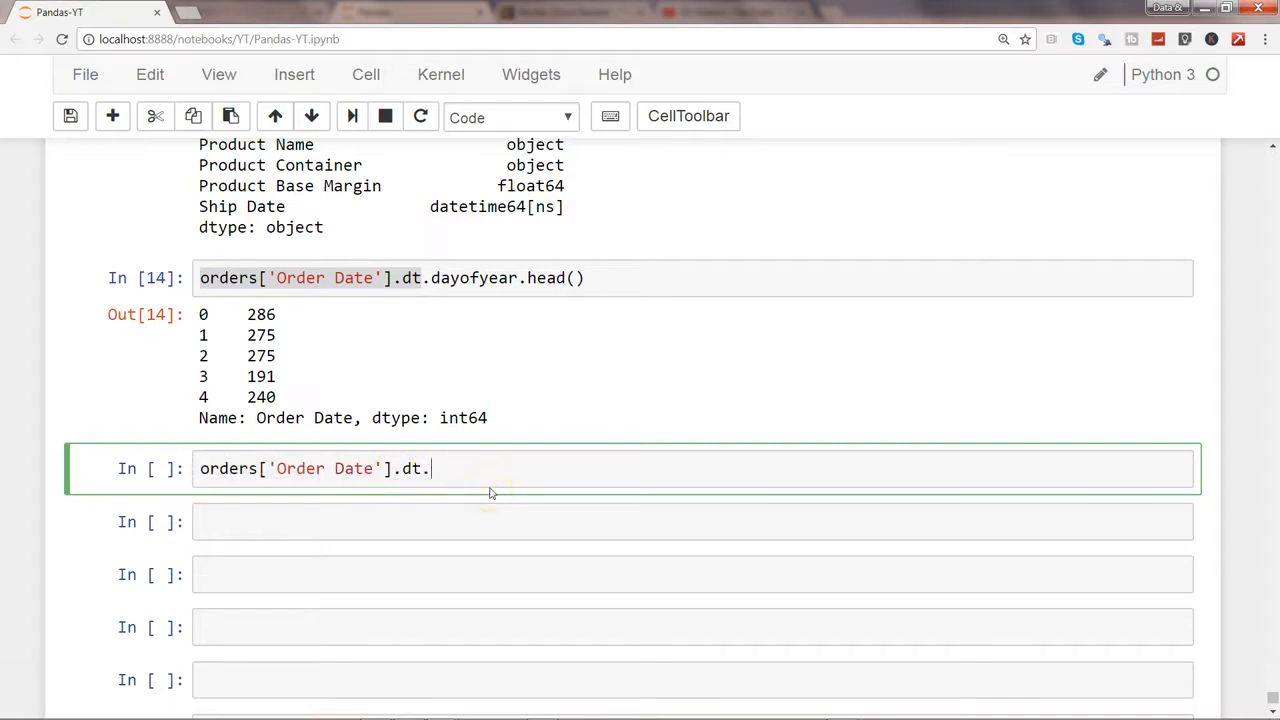
type("weekday_name.head(")
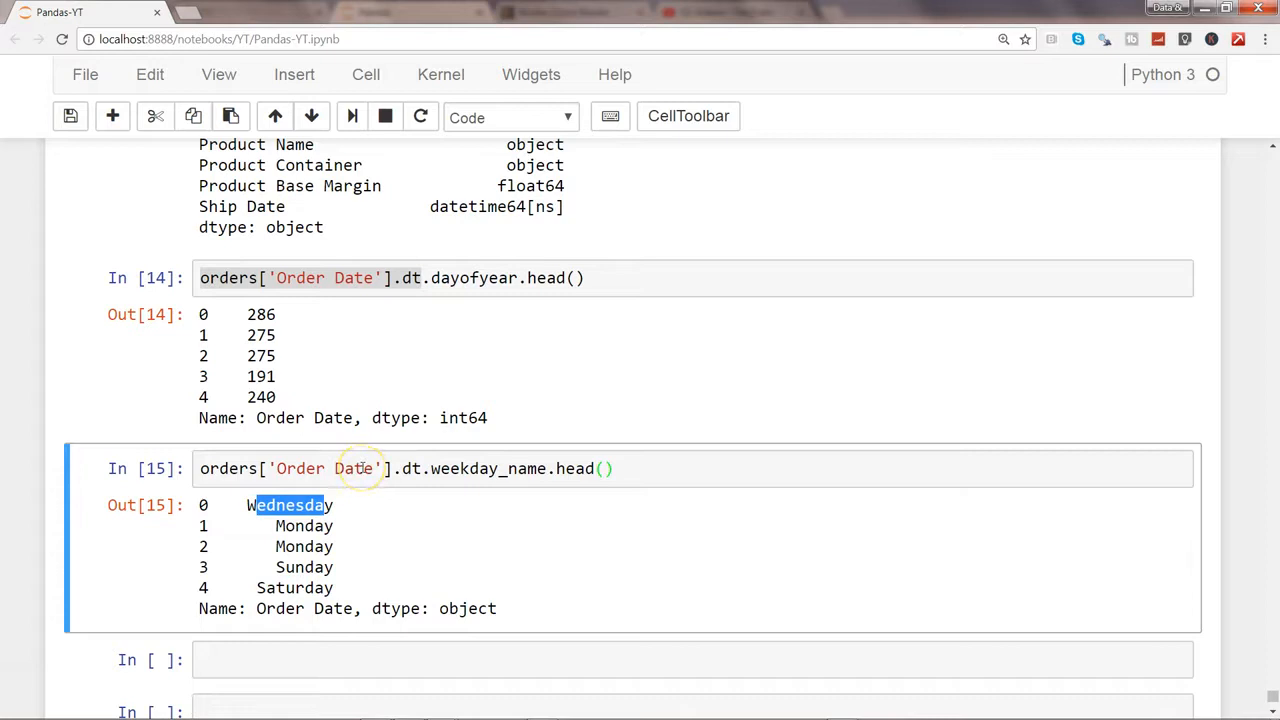
mouse_move(487, 278)
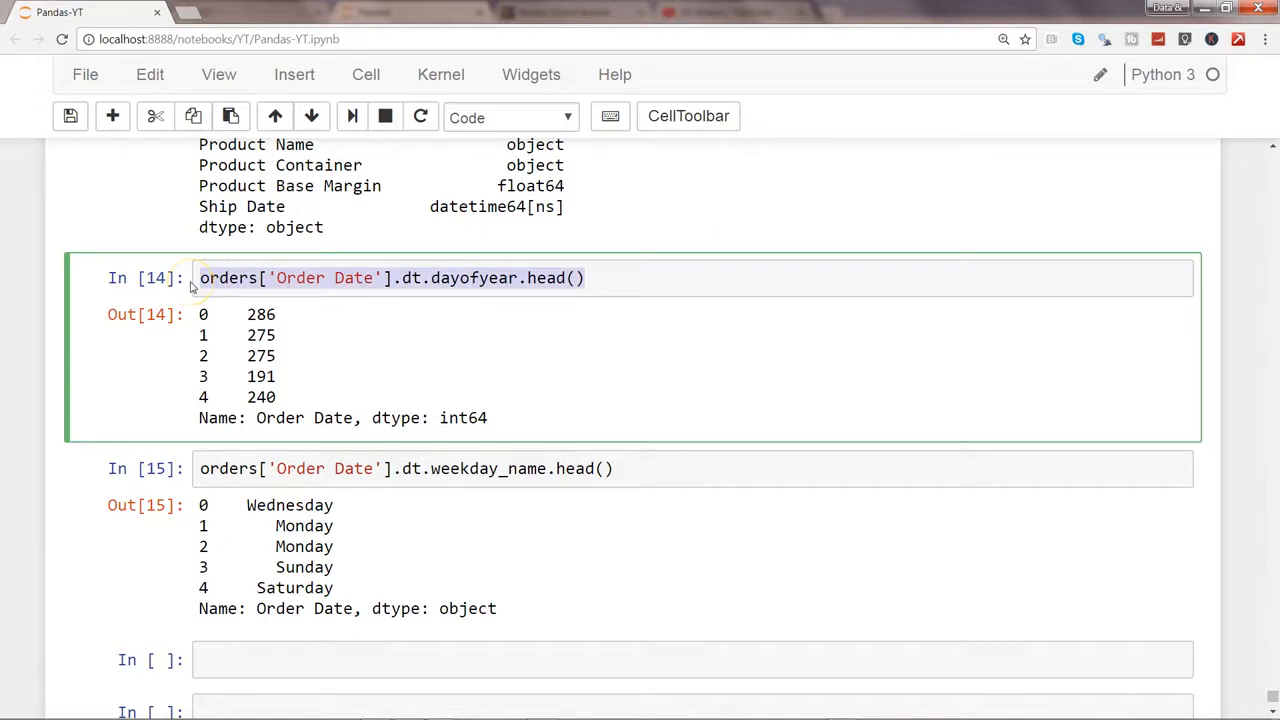
Run orders['Order Date'].dt.weekofyear.head() and highlight weeks 41, 40, 40, 27, 34.
left_click(425, 659)
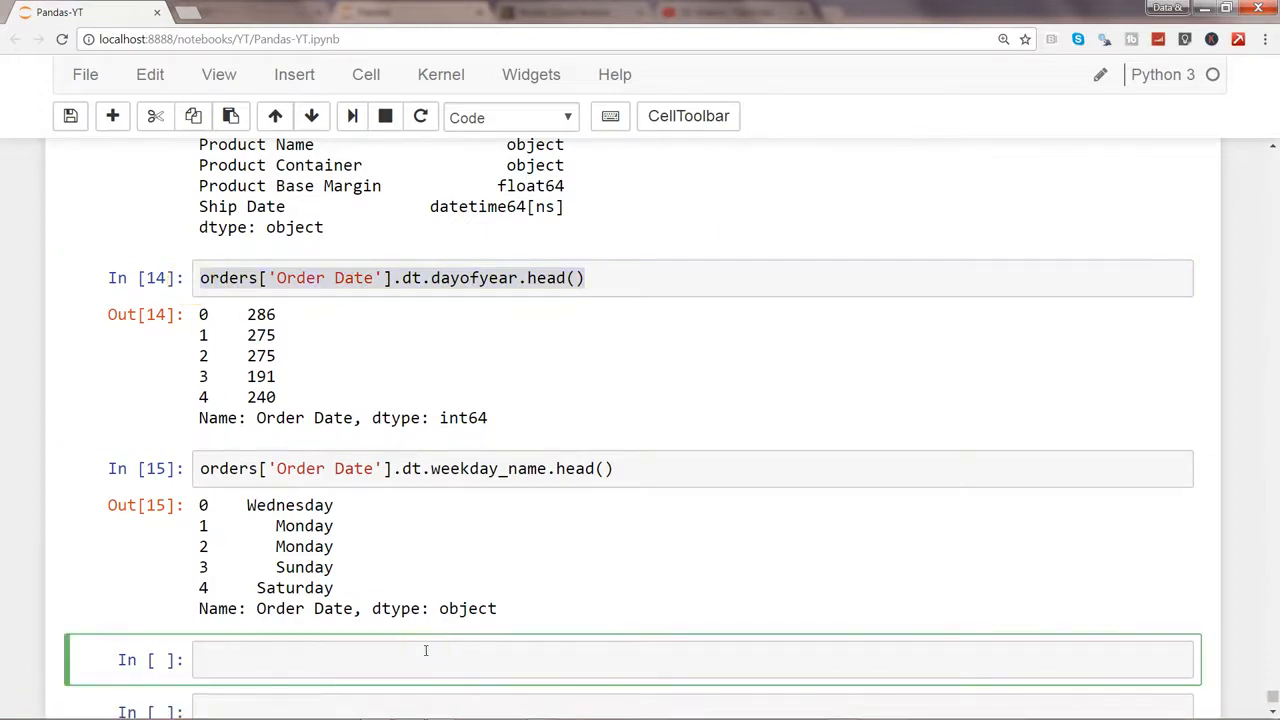
type("orders['Order Date'].dt.dayofyear.head()")
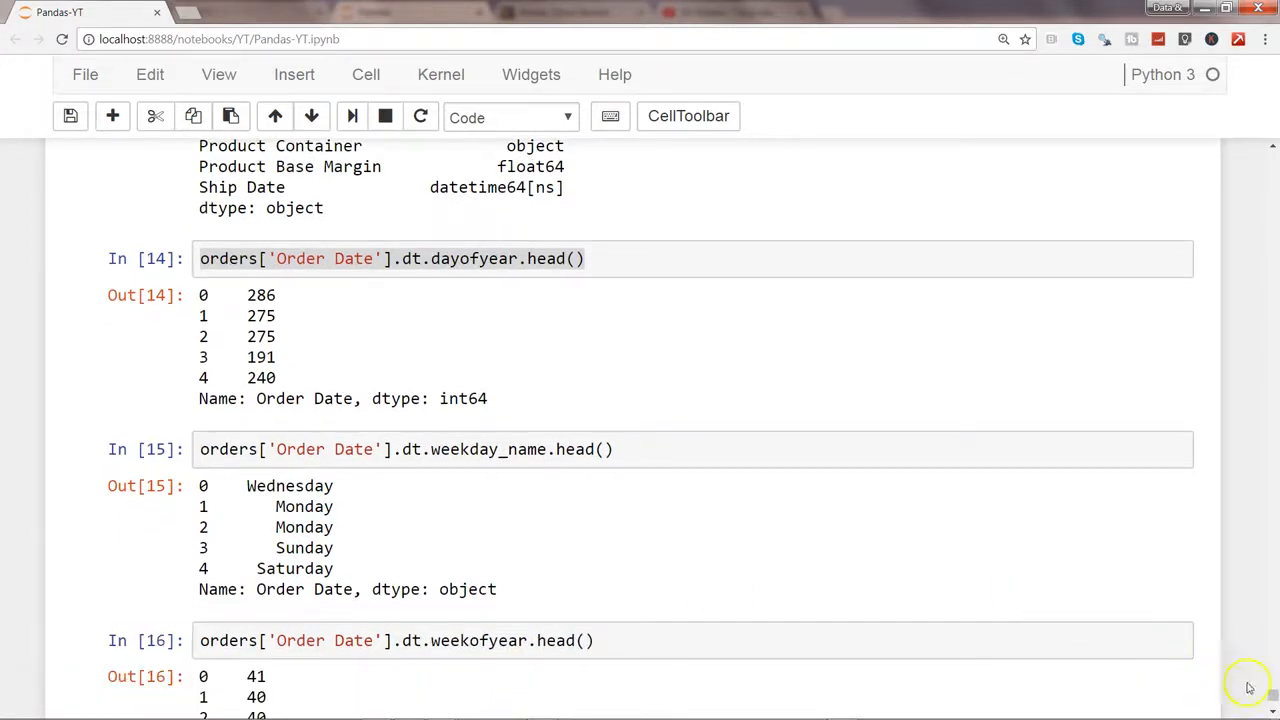
scroll("down", 3)
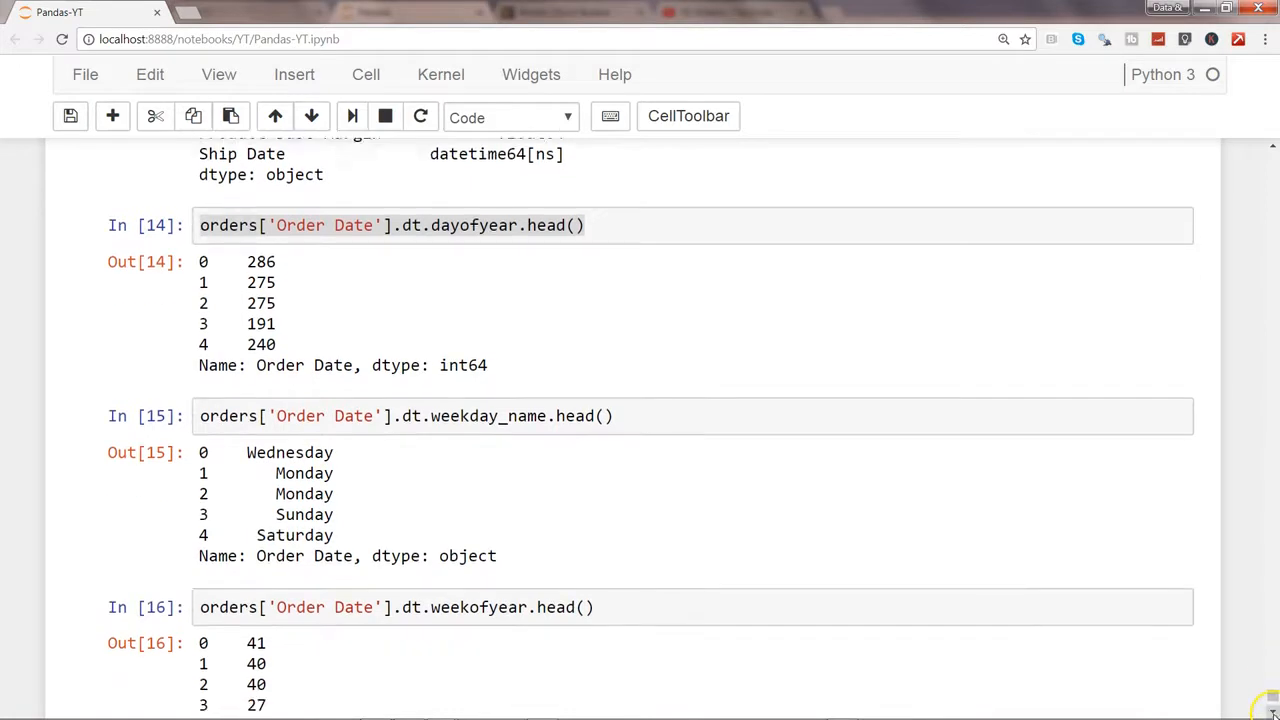
scroll("down", 3)
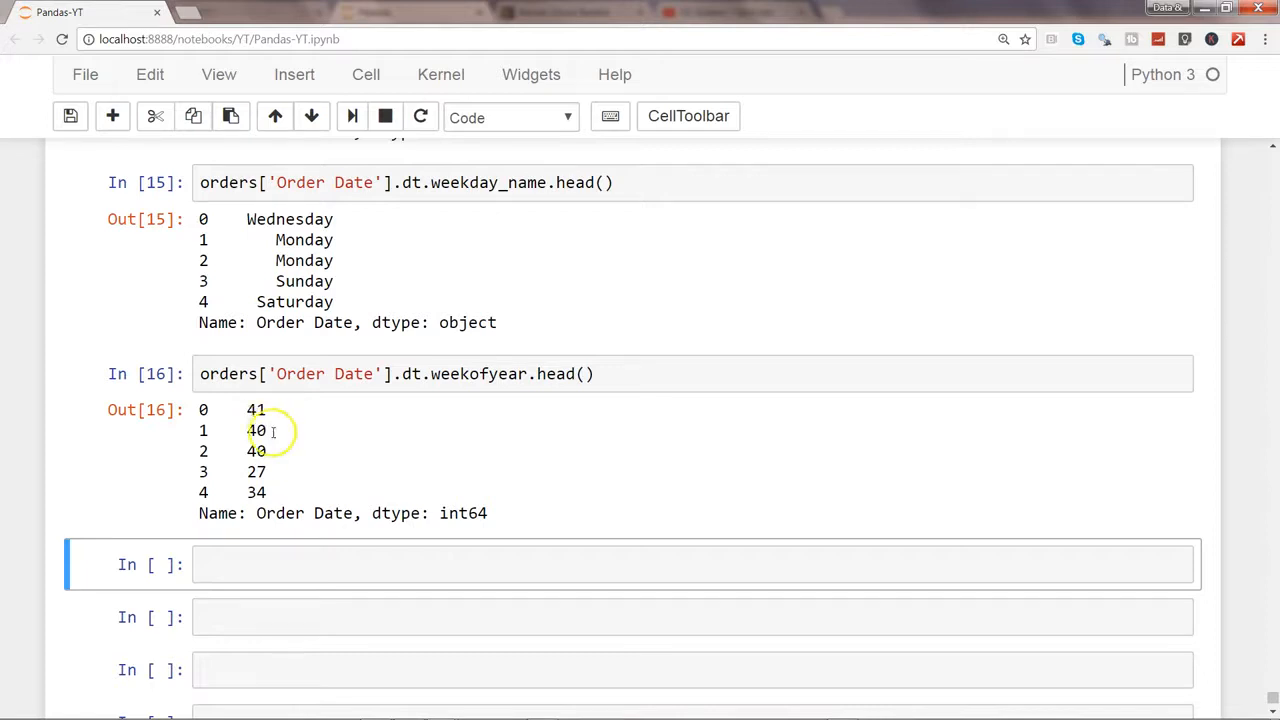
left_click_drag(256, 409, 256, 471)
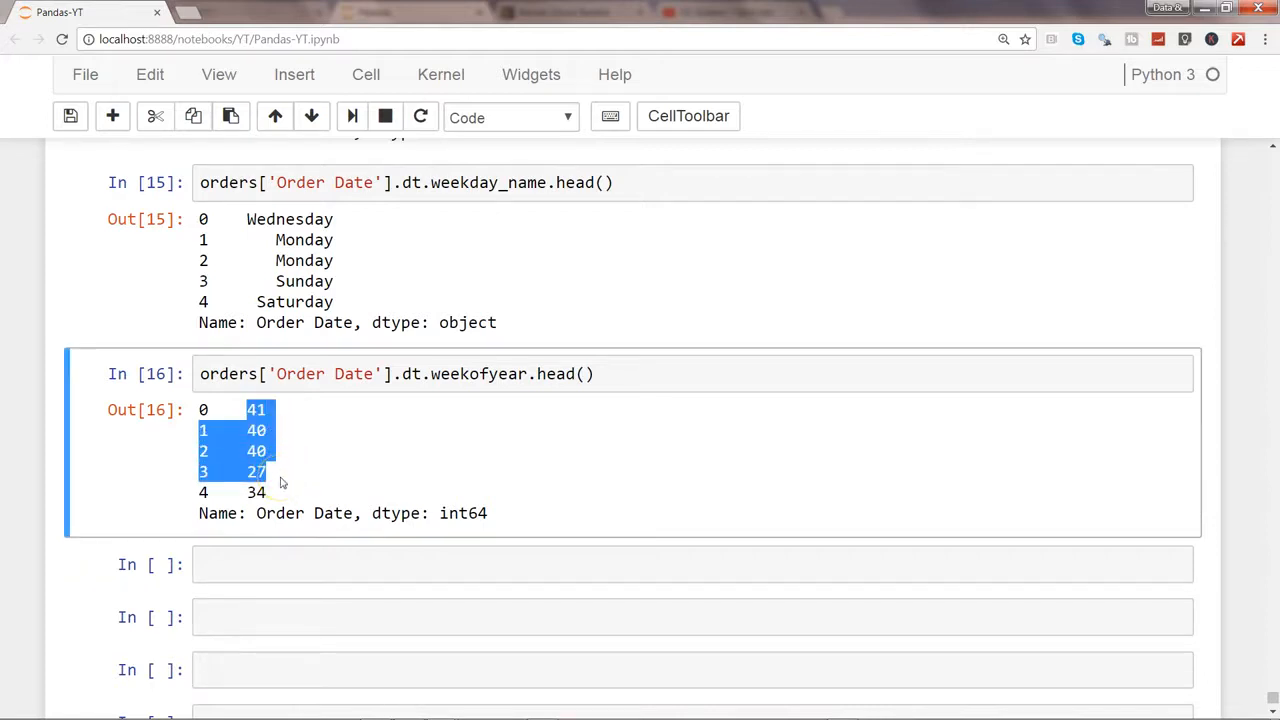
left_click(303, 458)
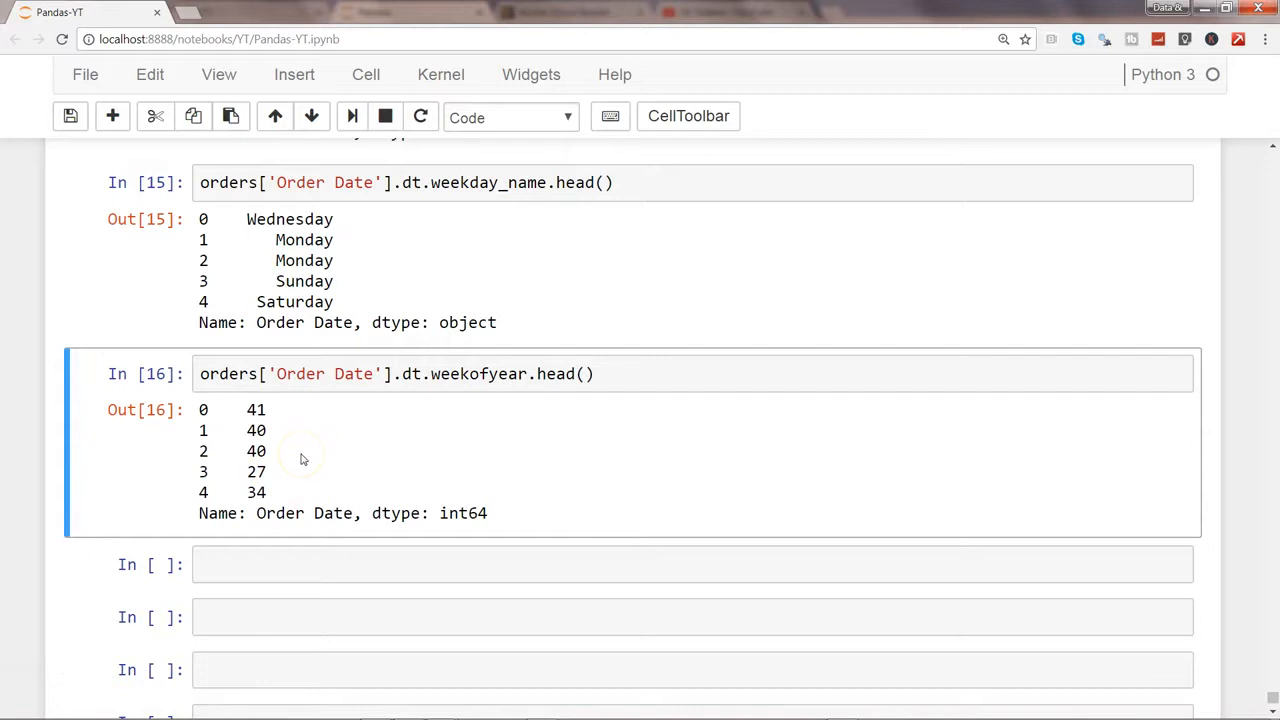
mouse_move(303, 459)
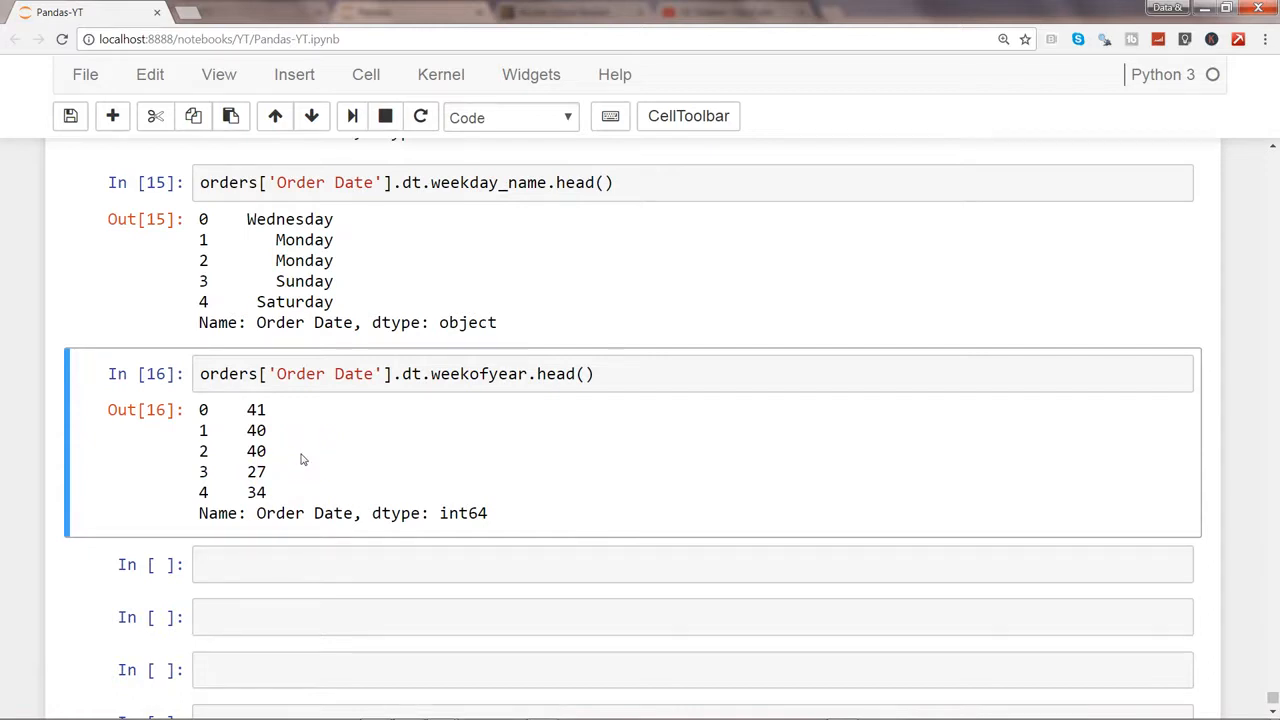
left_click(230, 373)
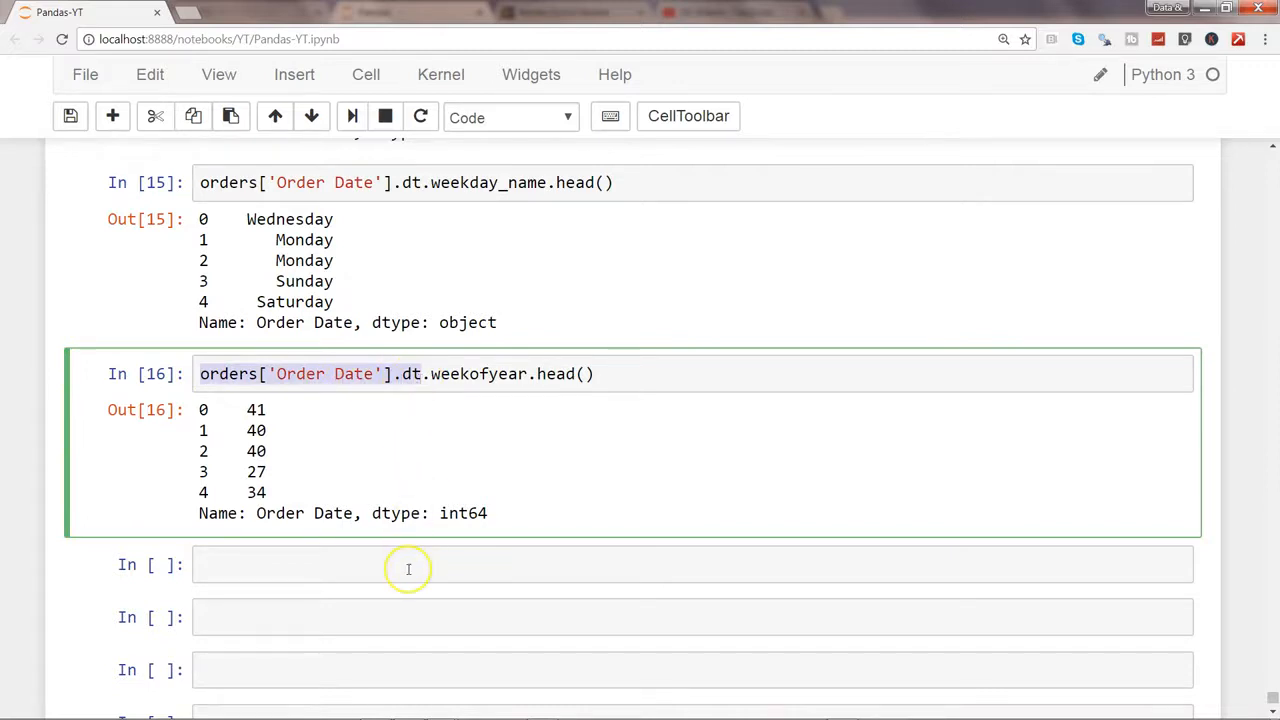
Run orders['Order Date'].dt.dayofweek.head(), returning 2, 0, 0, 6, 5.
type("orders['Order Date'].dt")
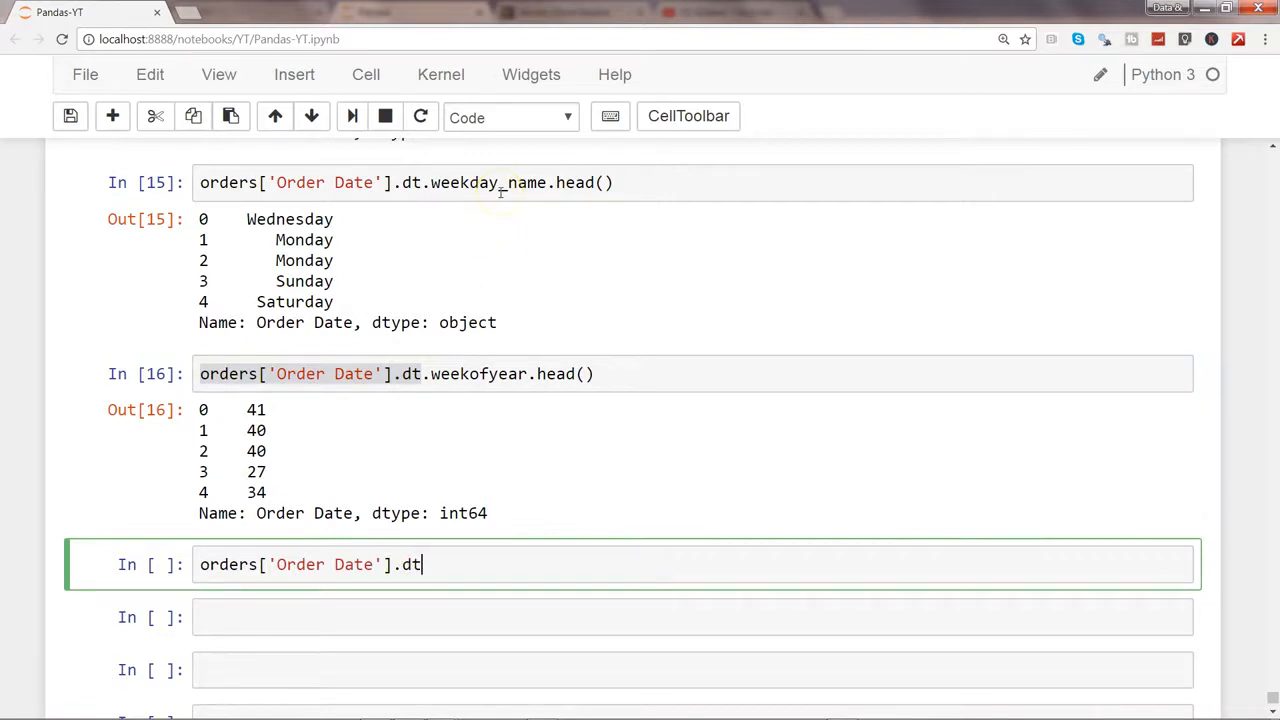
type(".")
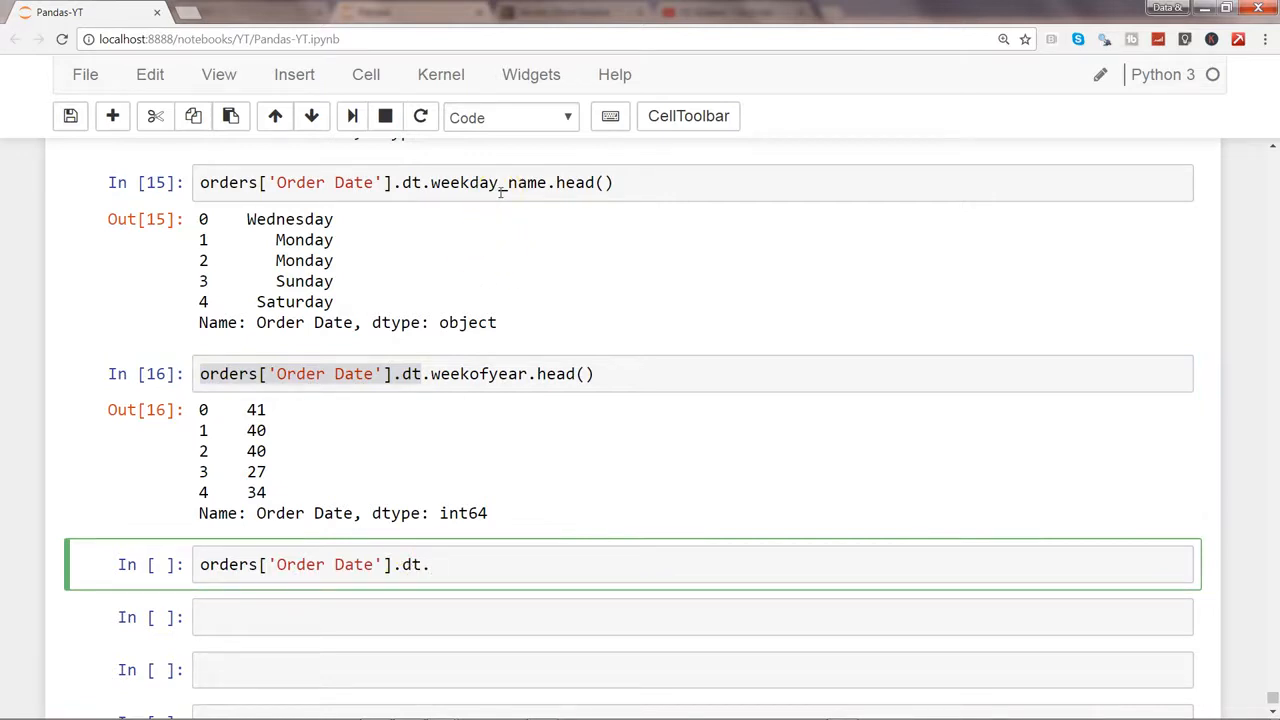
type("dayof")
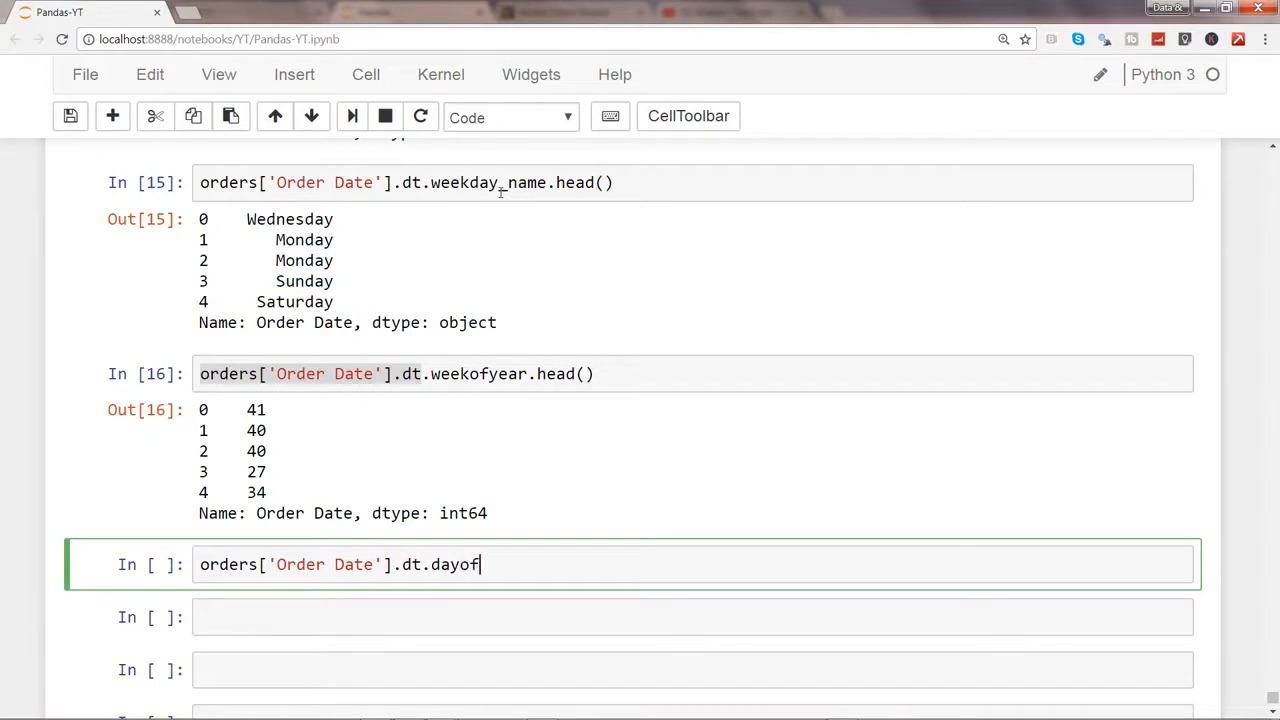
type("week.head()")
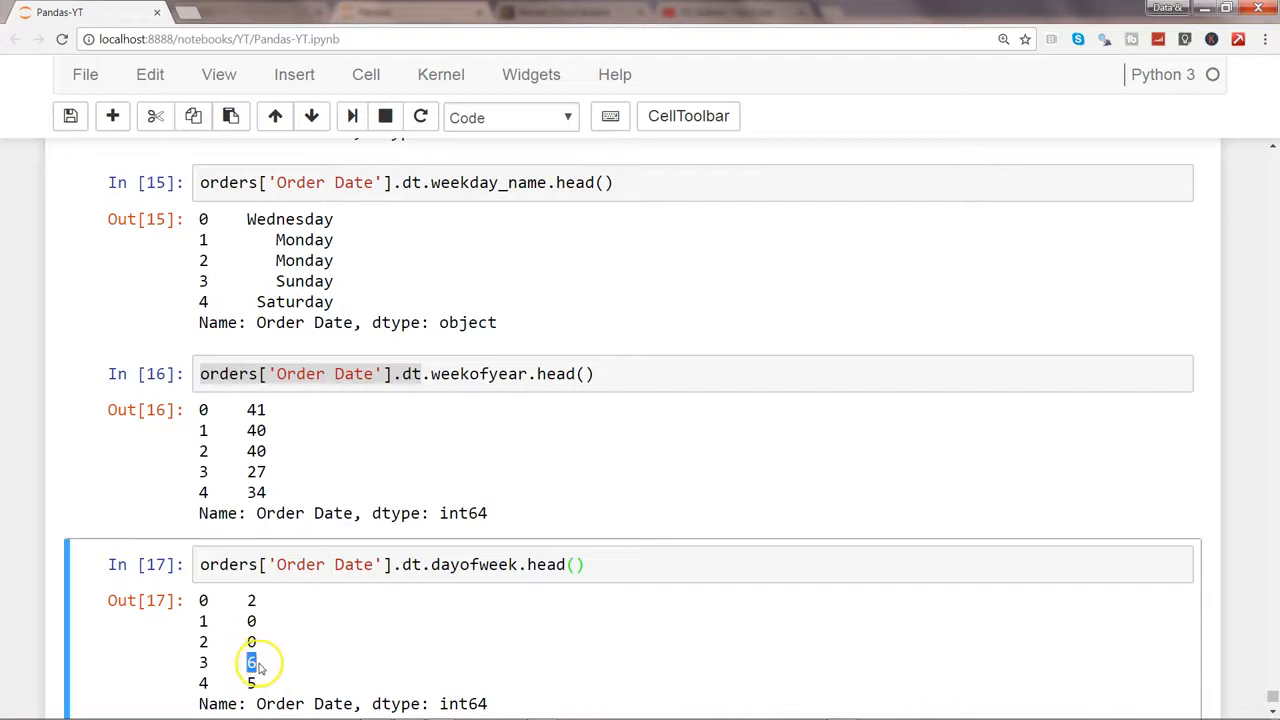
mouse_move(718, 610)
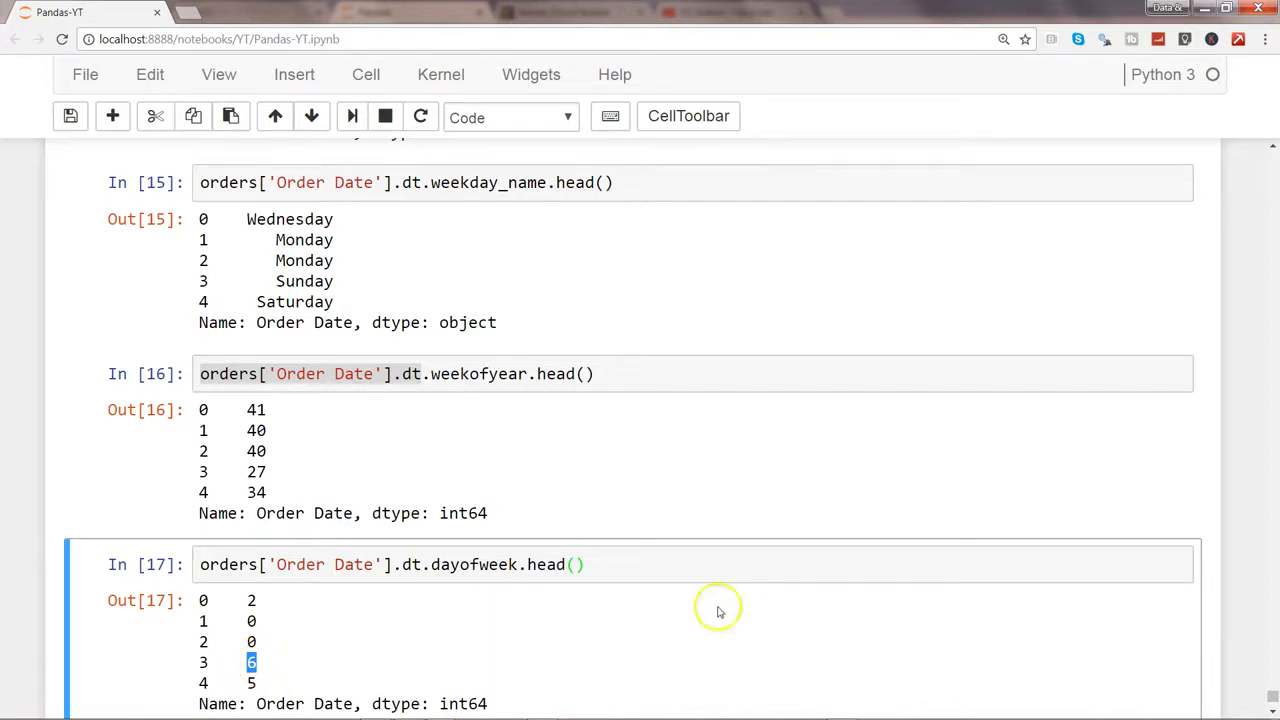
mouse_move(407, 221)
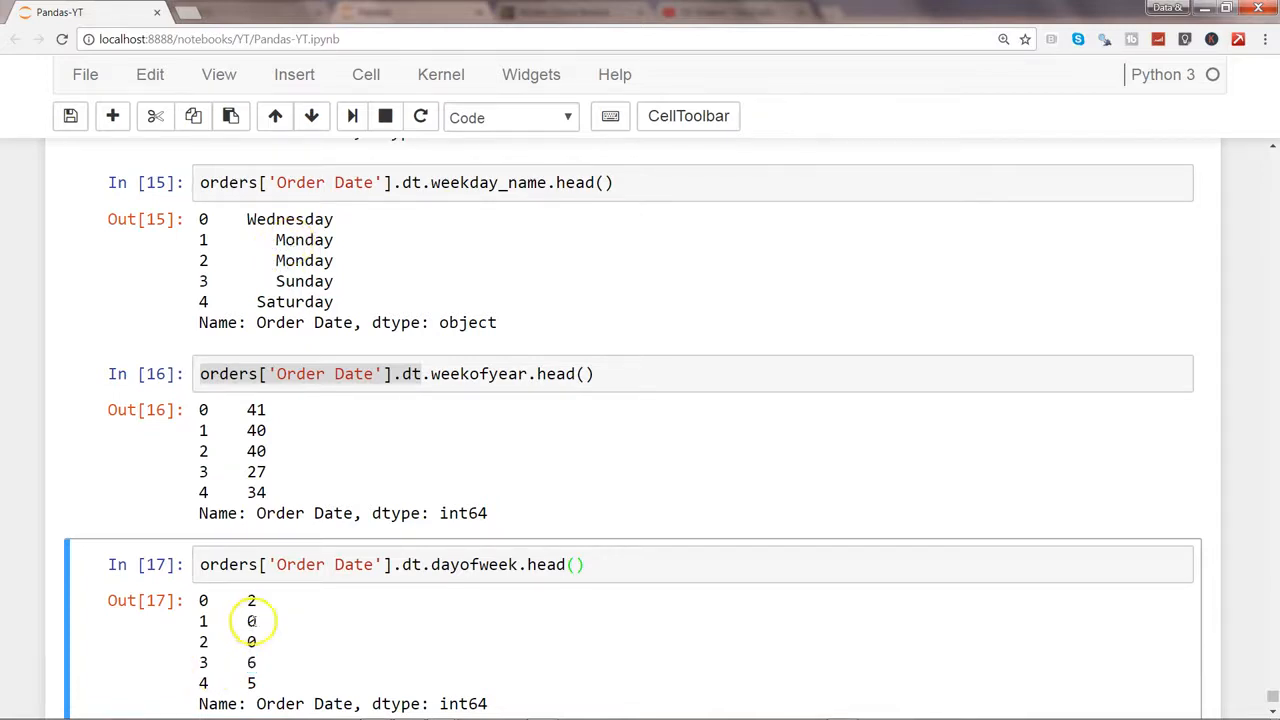
double_click(251, 621)
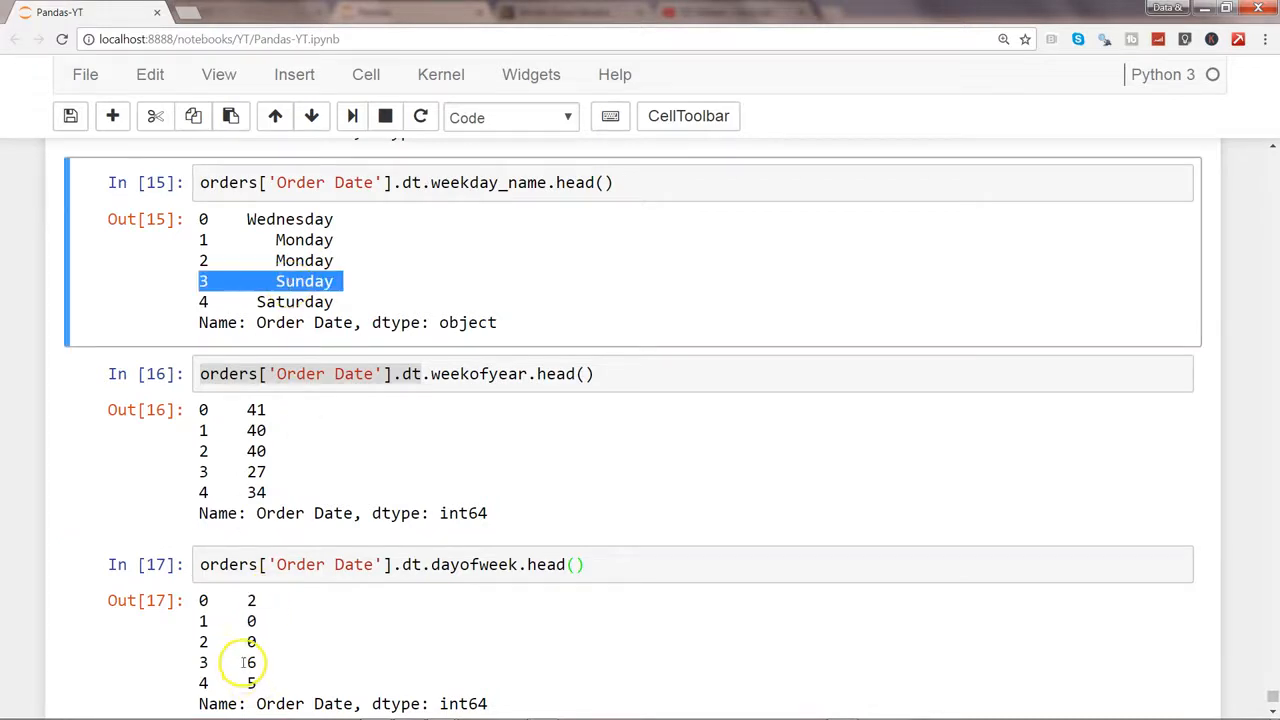
left_click(270, 670)
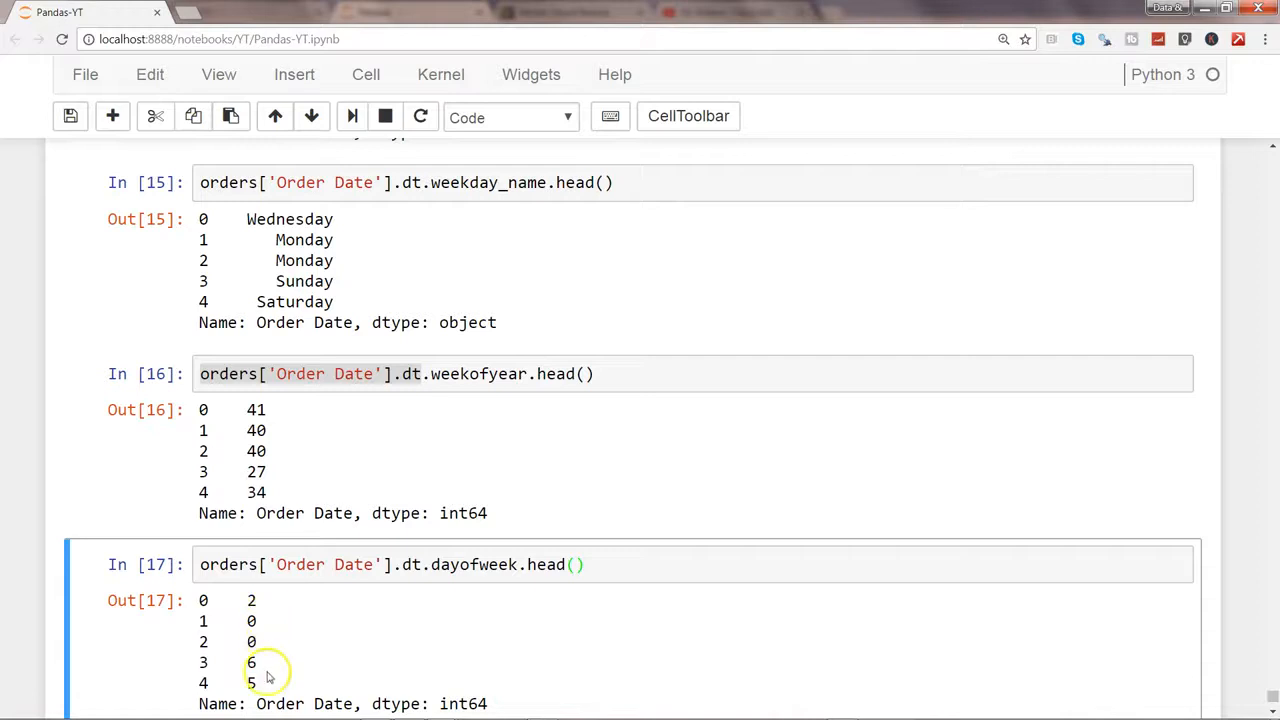
mouse_move(660, 588)
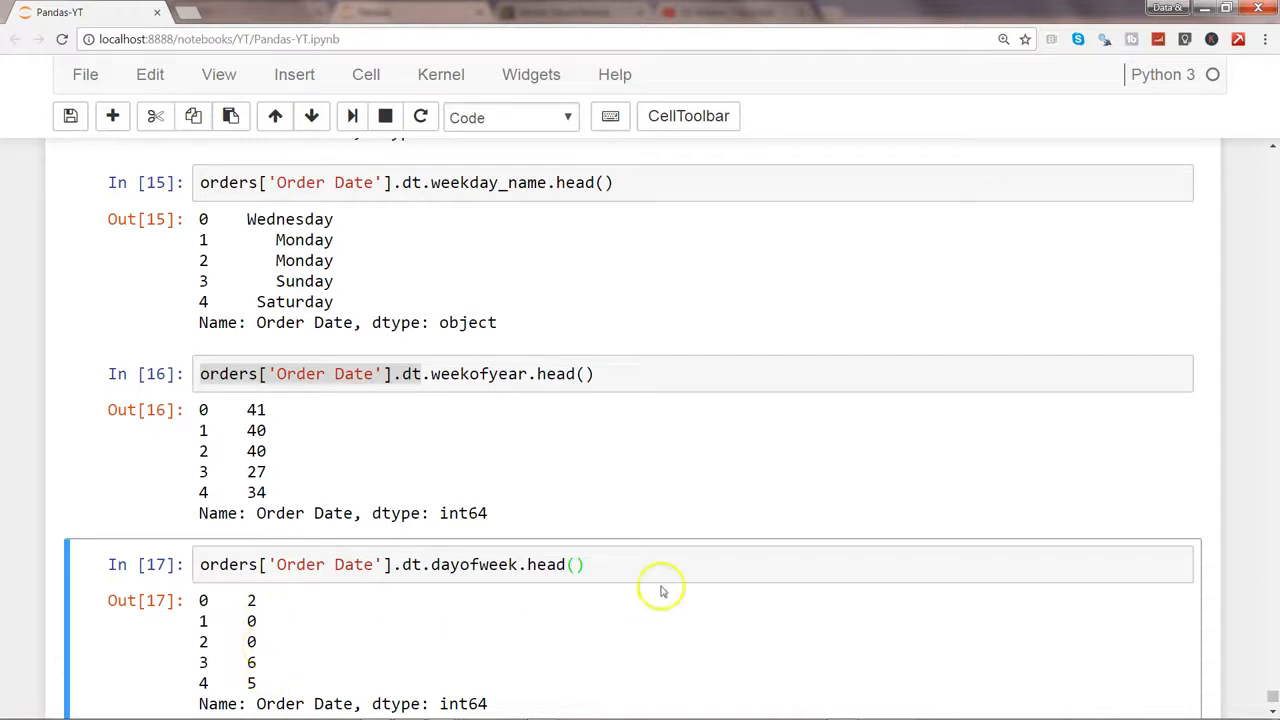
scroll("down", 3)
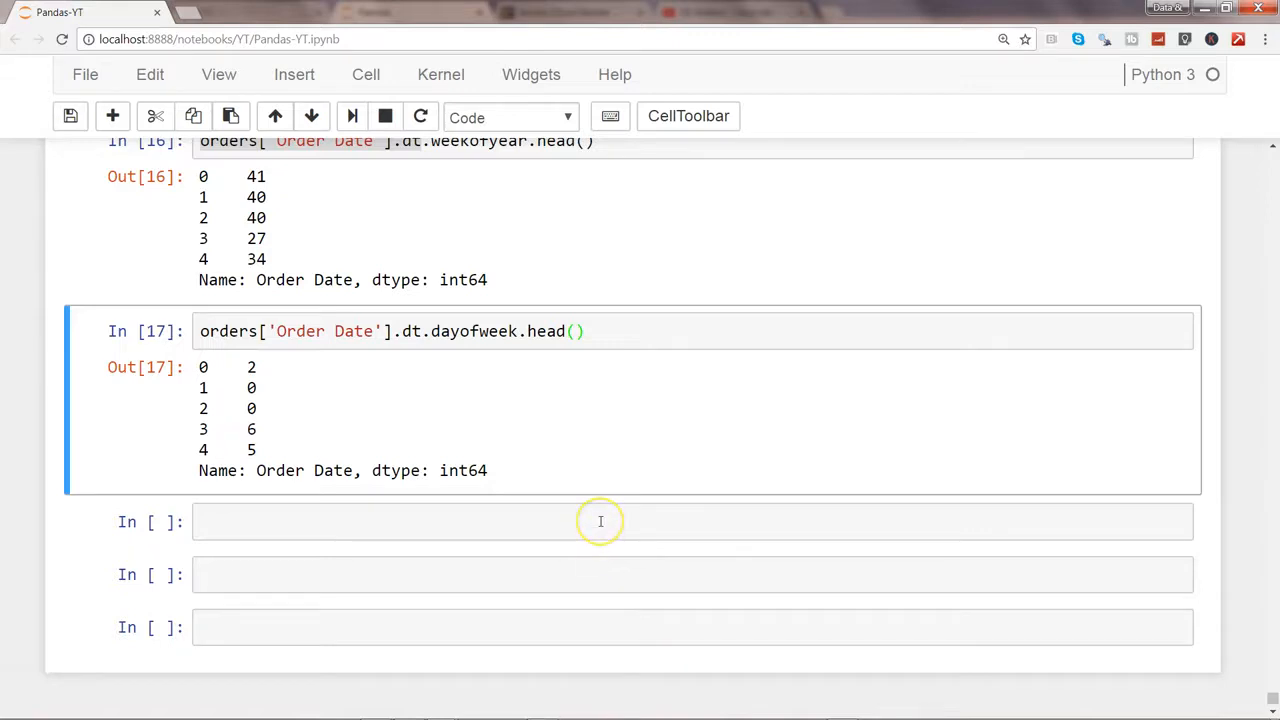
Assign orders.year = orders['Order Date'].dt.year in a new cell.
left_click(600, 521)
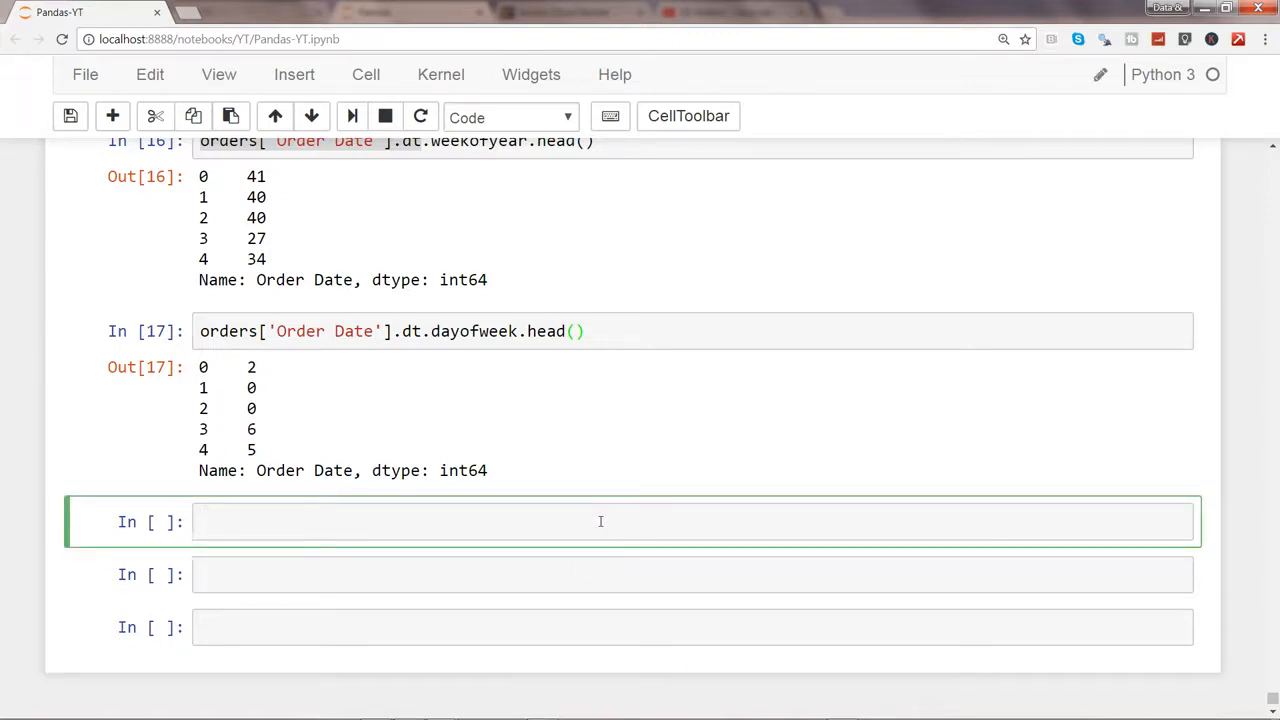
type("Orders")
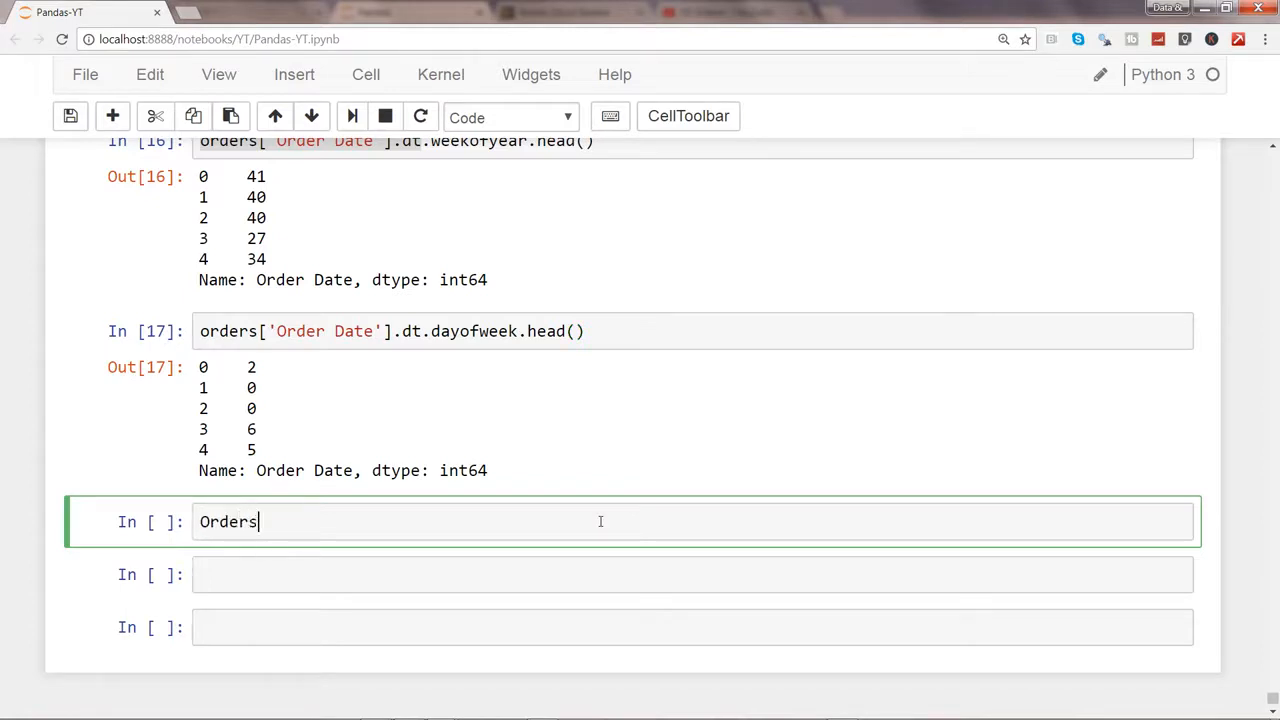
type("ord")
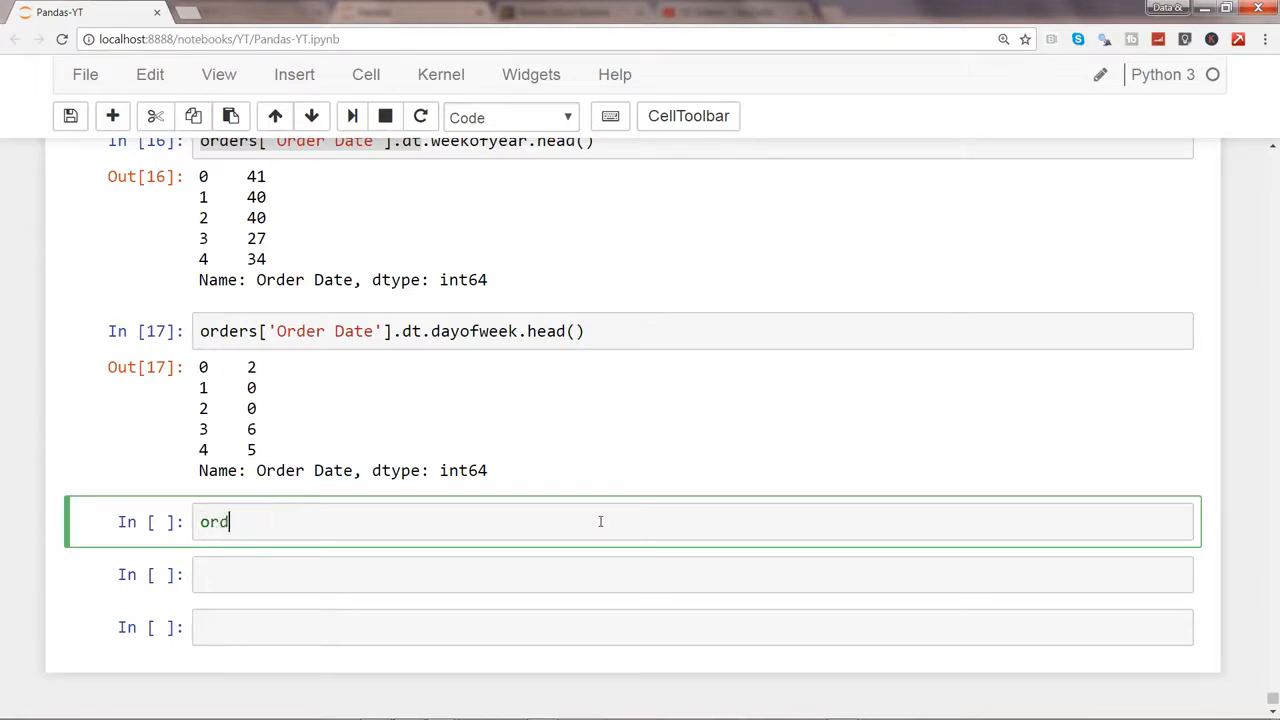
type("ers.year =")
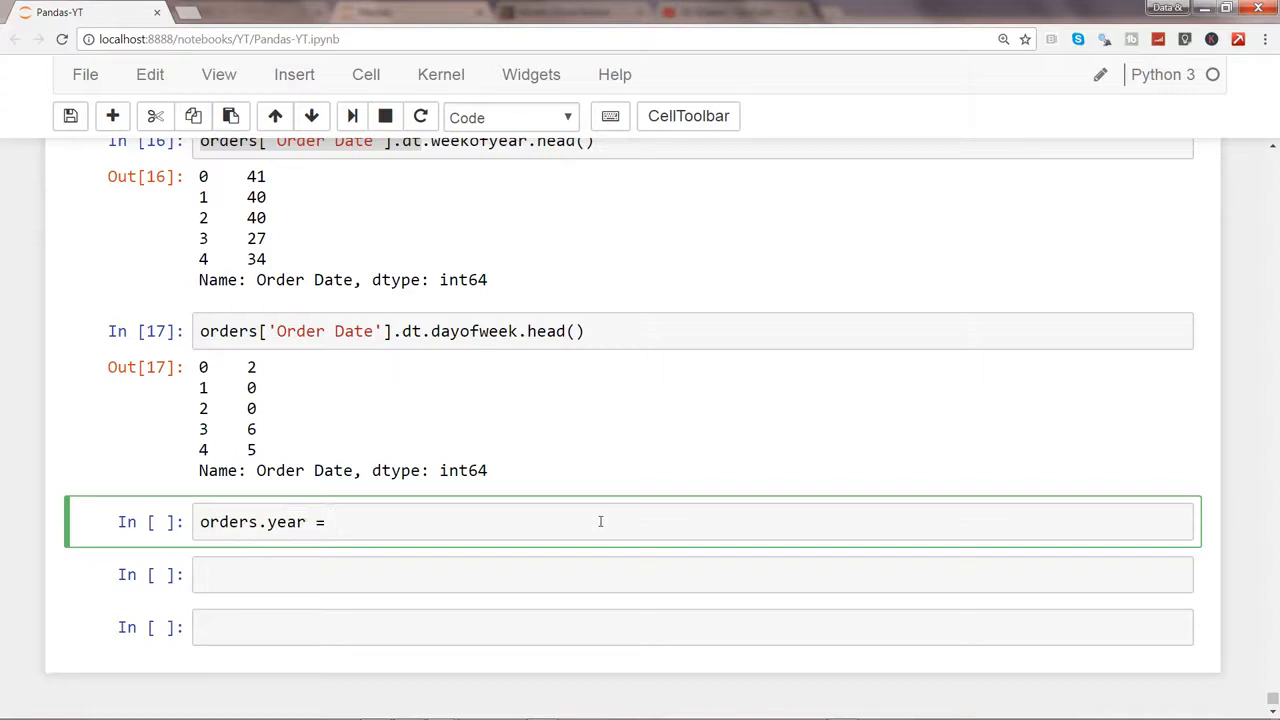
type("order[")
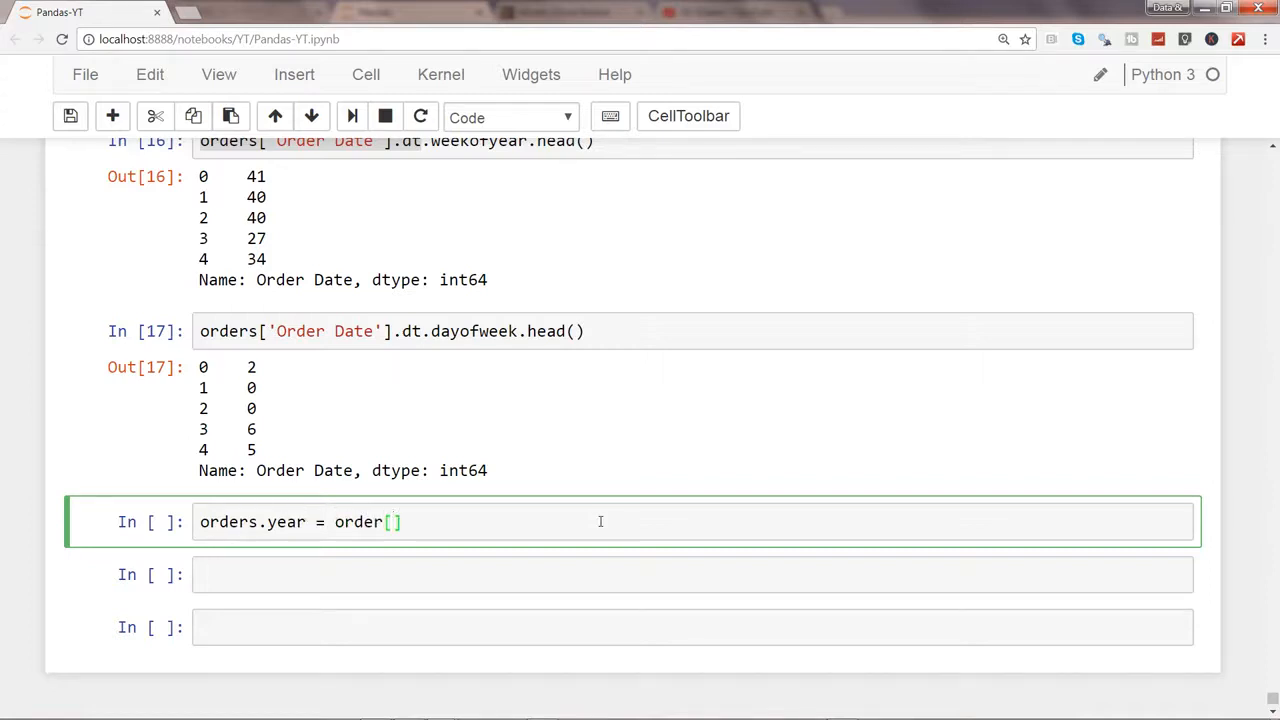
type("s'O'")
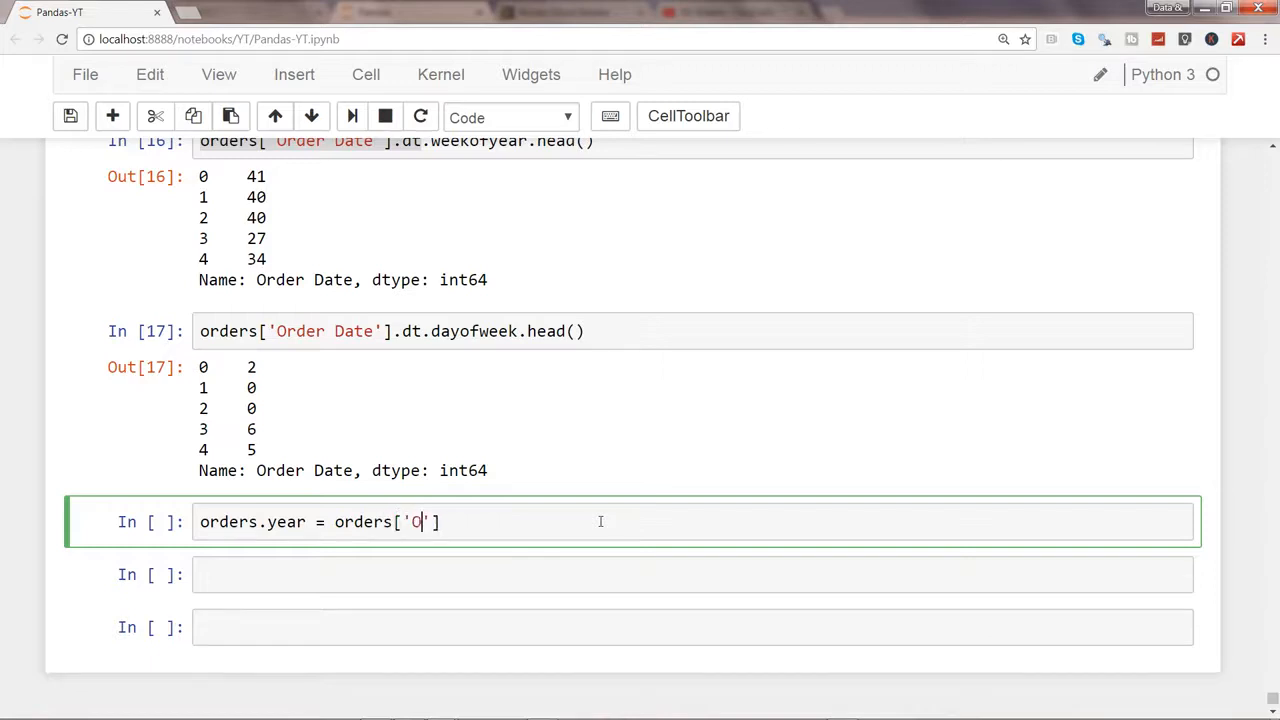
type("rder Date'")
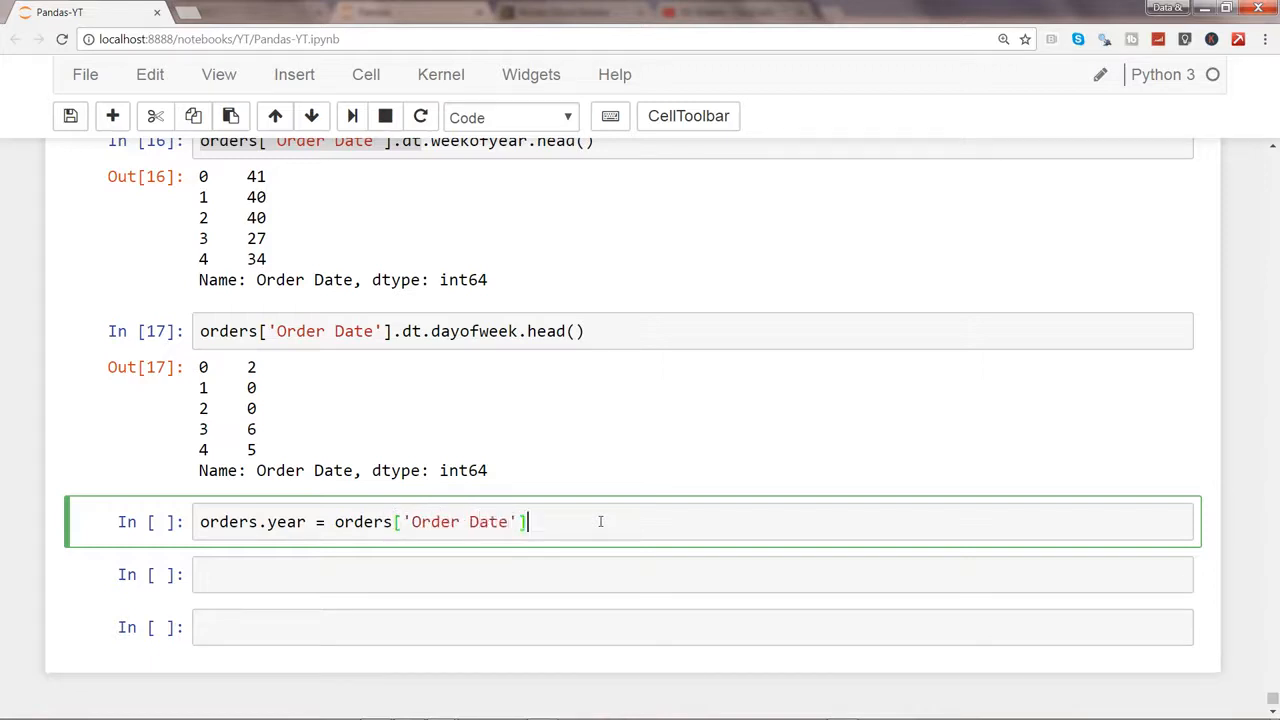
type(".dt.ye")
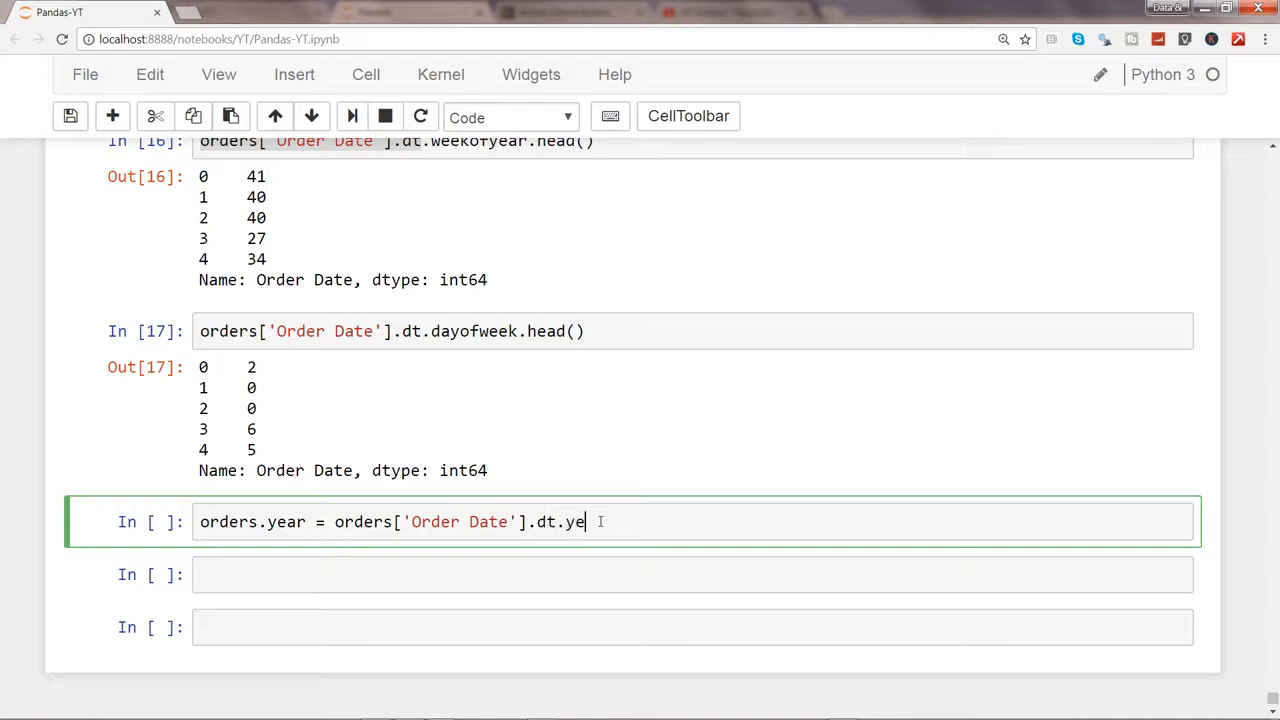
type("ar")
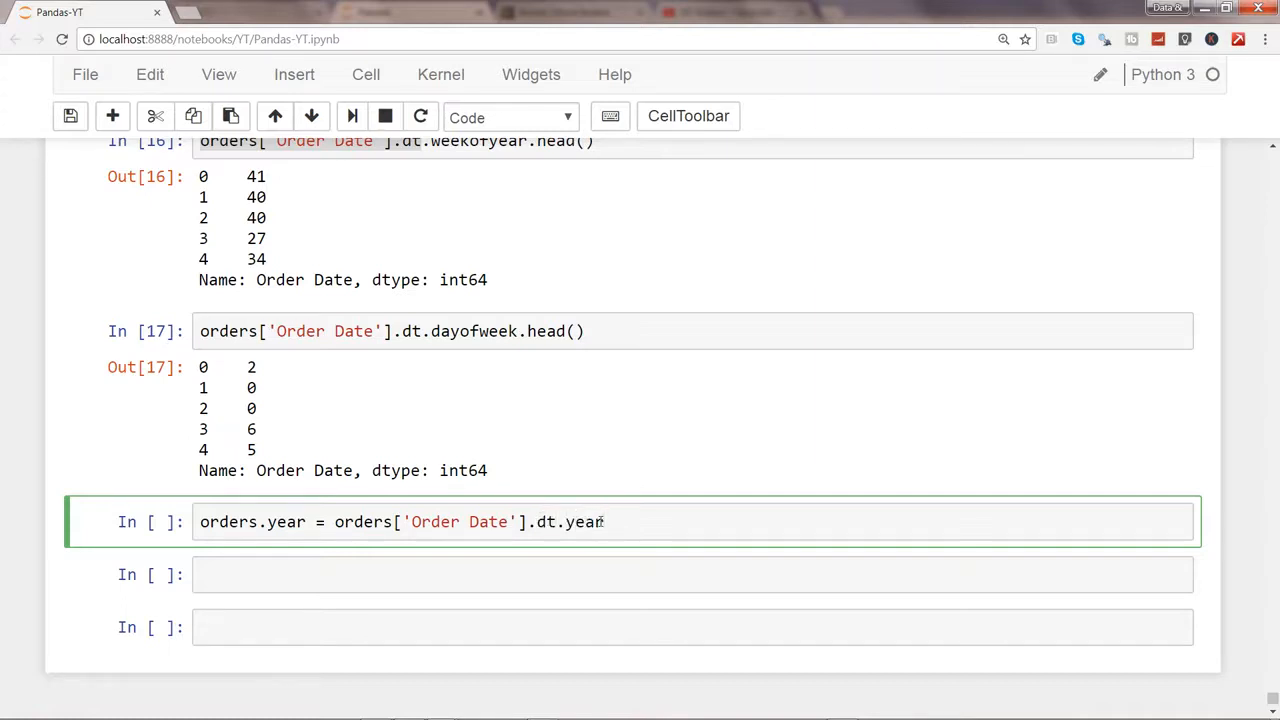
Add orders.year.value_counts(): 2009 2153, 2010 2142, 2012 2102, 2011 2002.
key("enter")
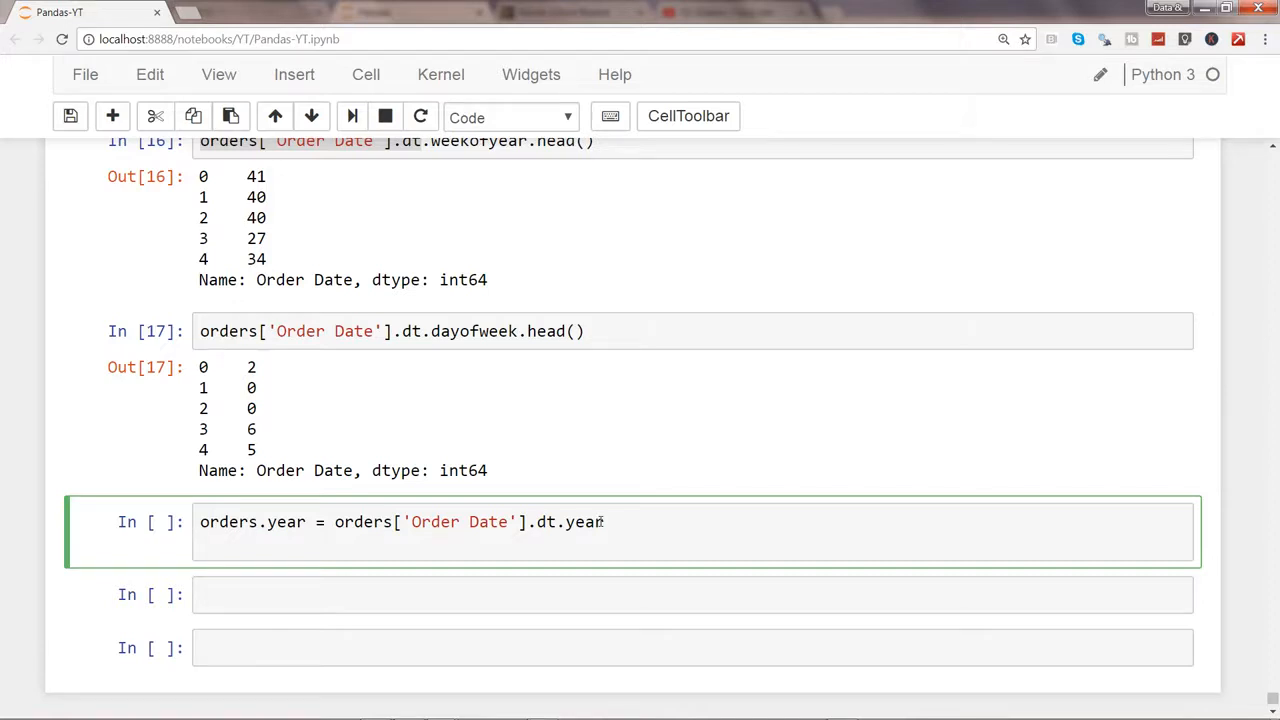
type("orders.")
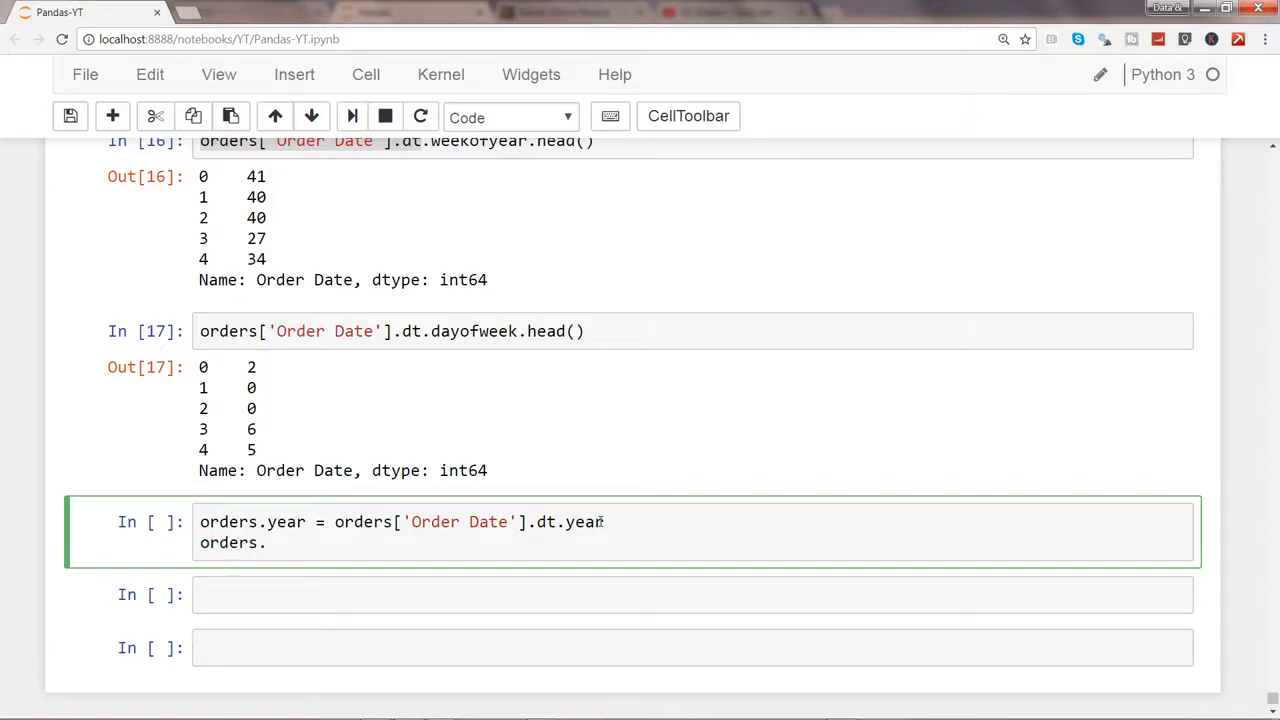
type("year.value")
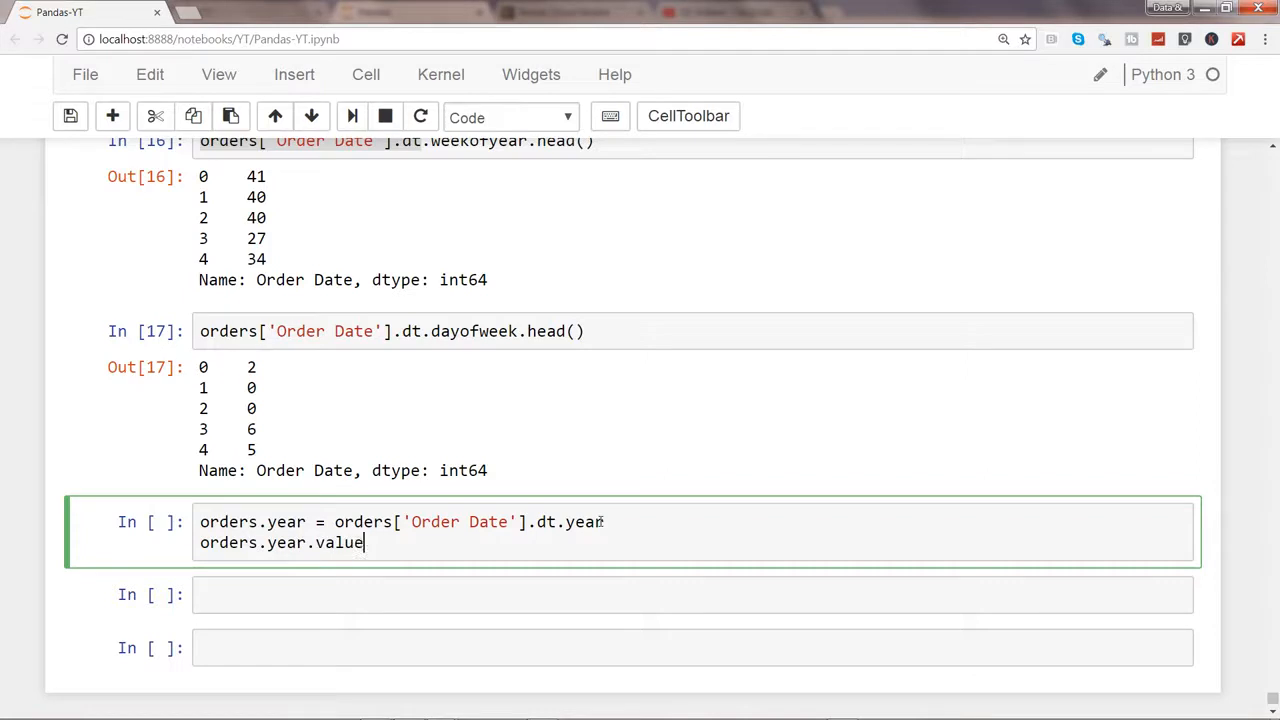
type("_counts()")
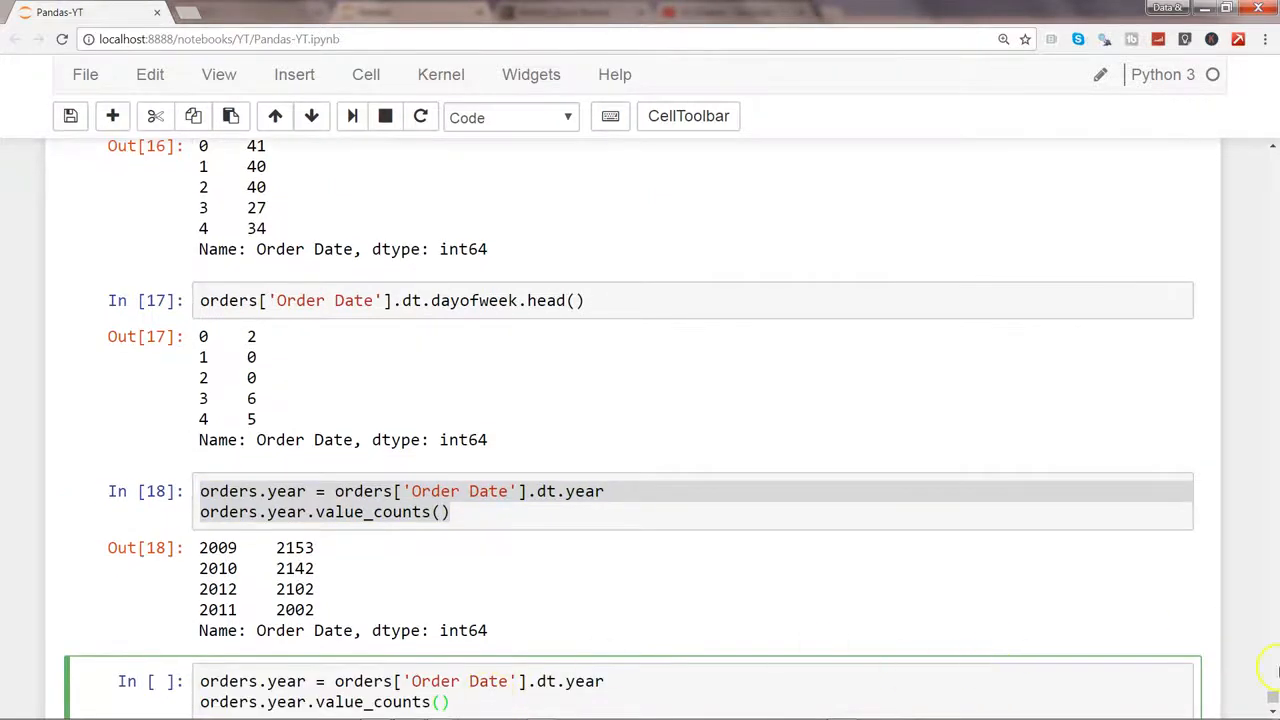
Switch the copied cell from year to month, counting orders per month (May 778, November 645).
scroll("down", 3)
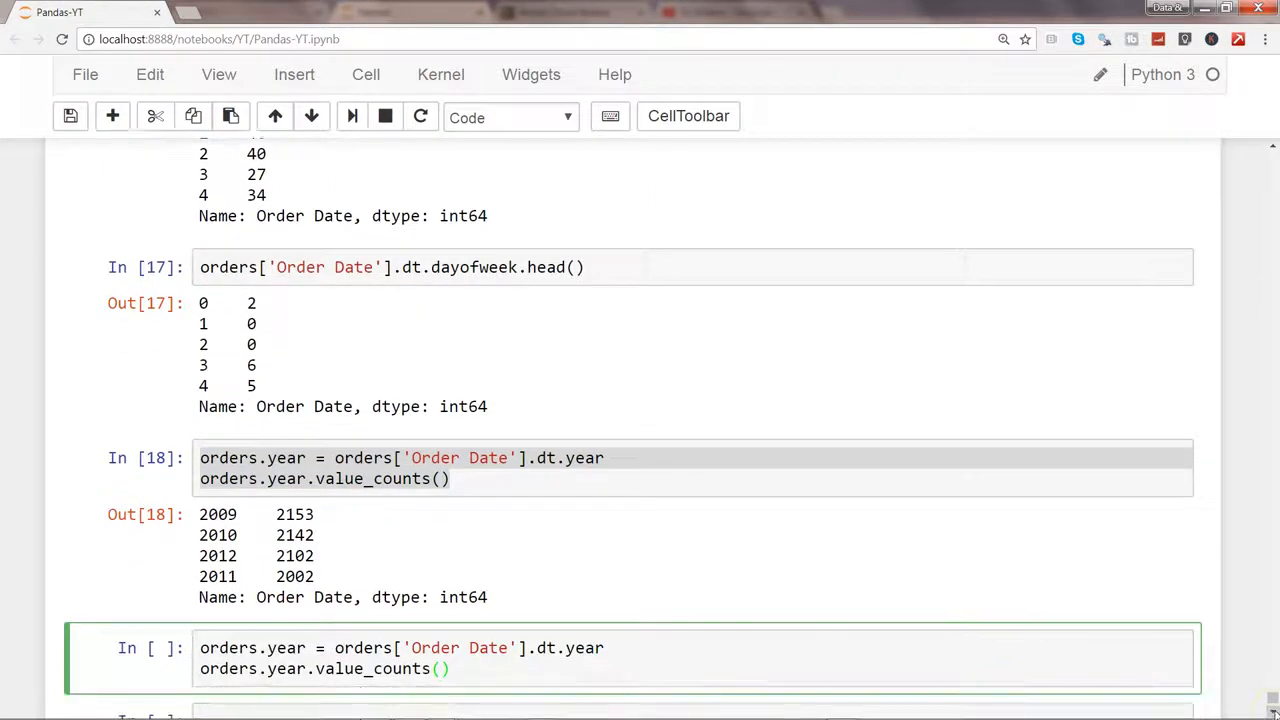
scroll("down", 3)
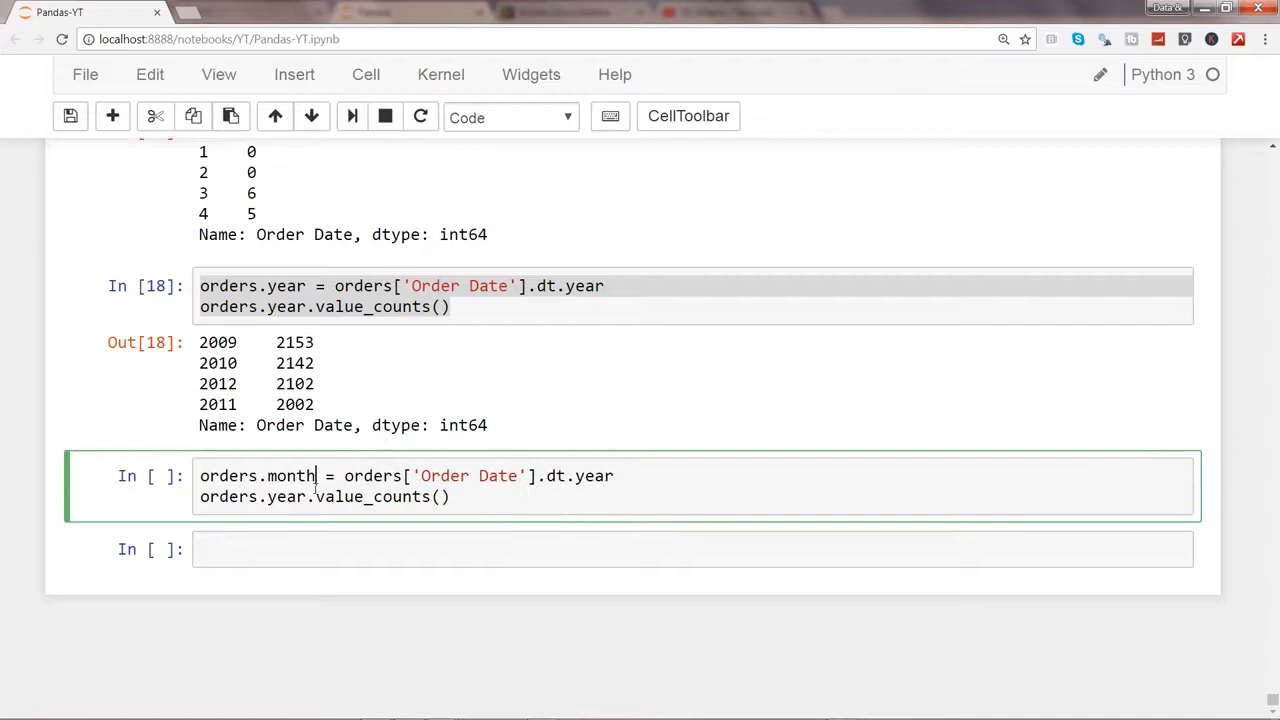
type("month")
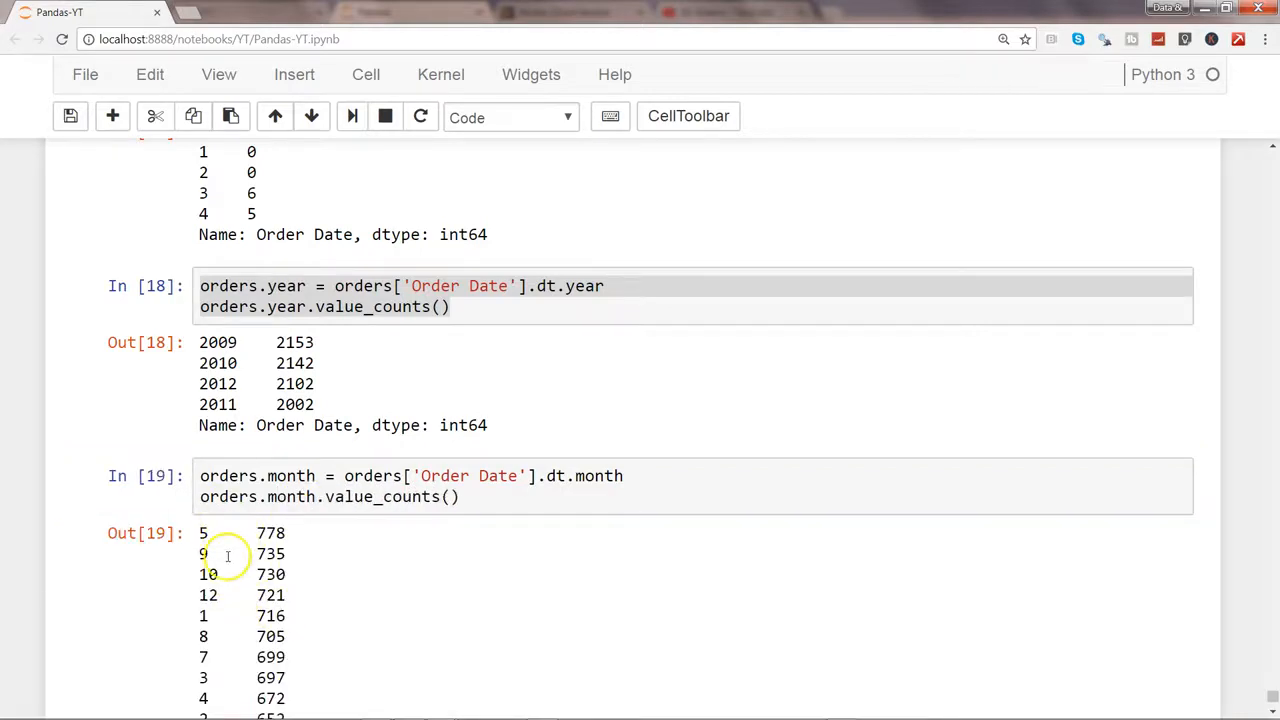
mouse_move(208, 595)
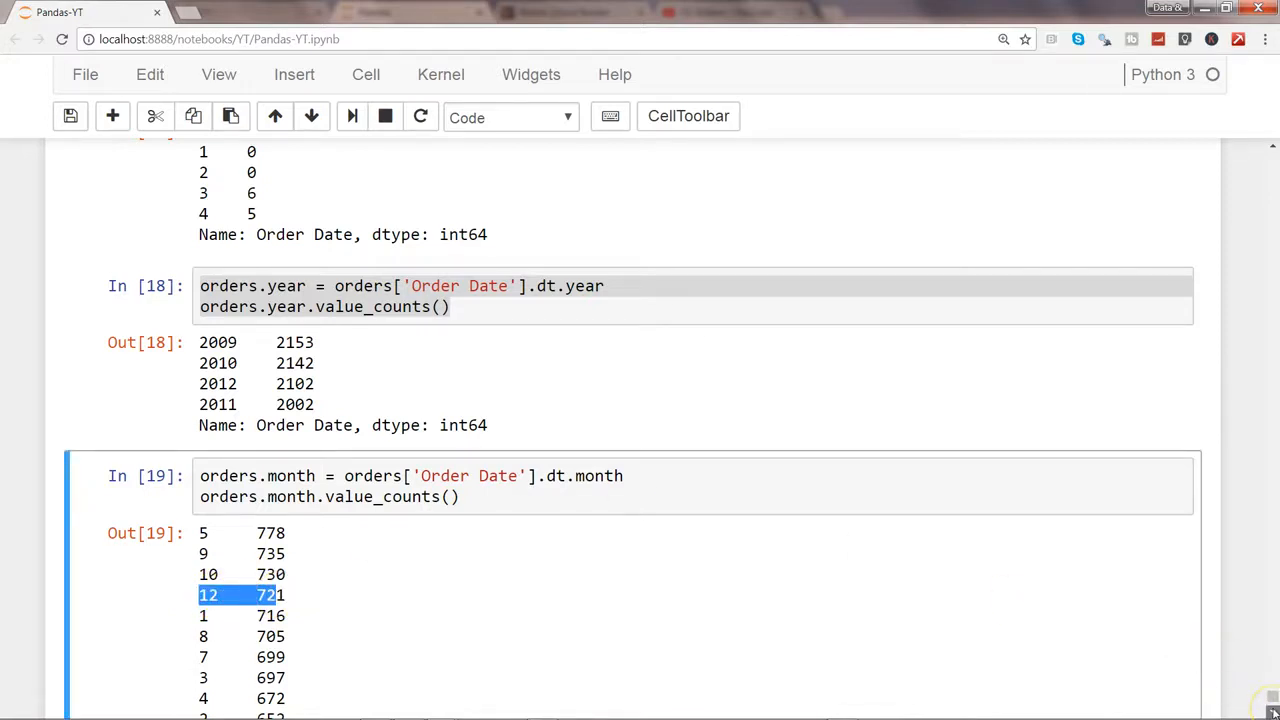
scroll("down", 3)
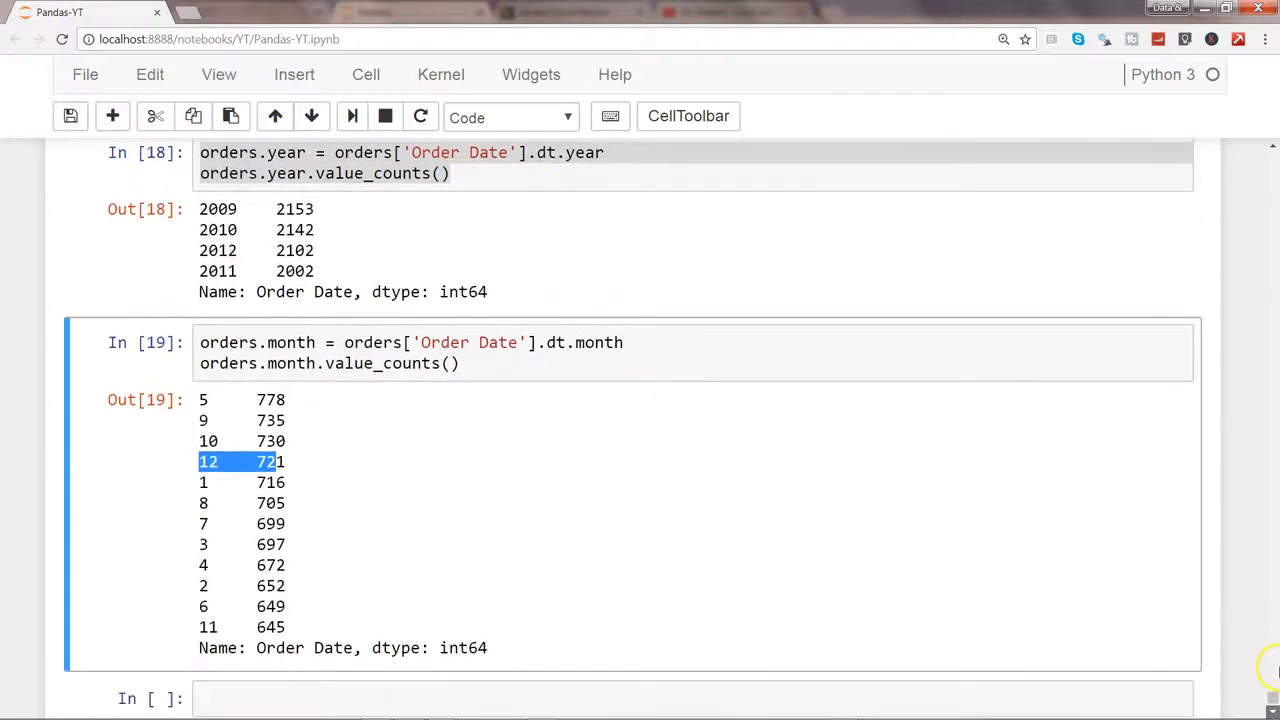
scroll("down", 3)
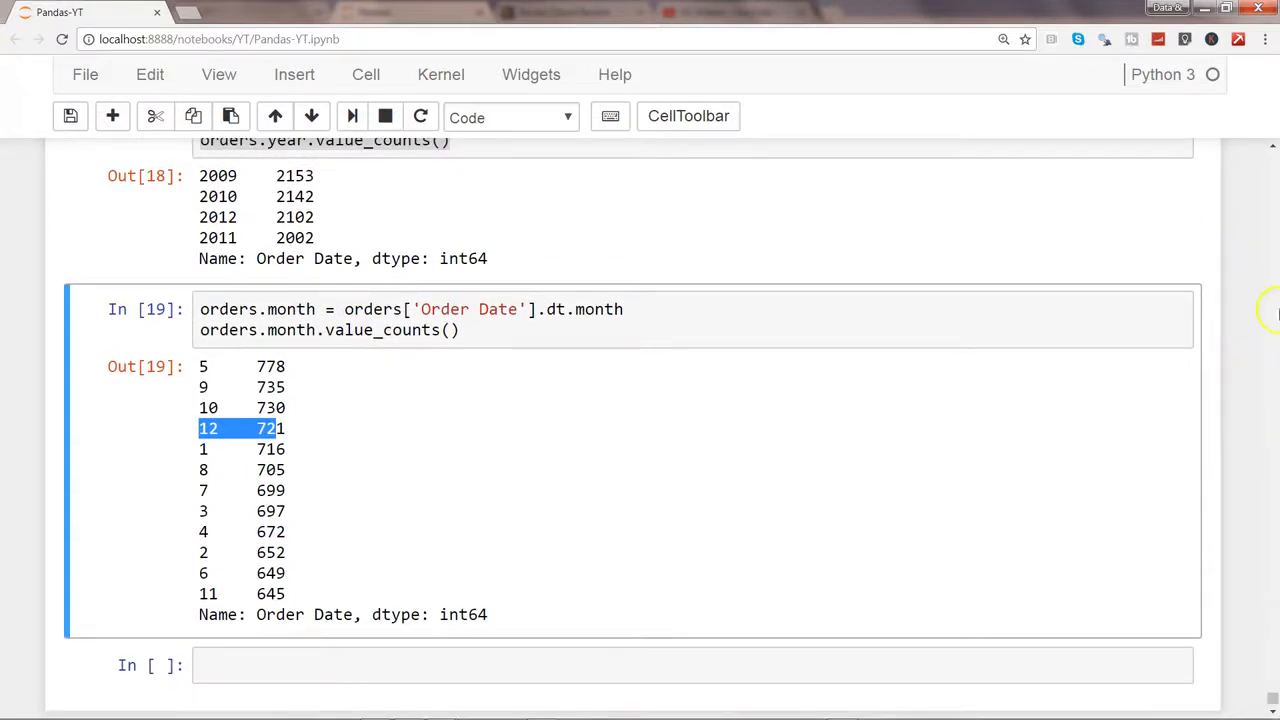
left_click(655, 665)
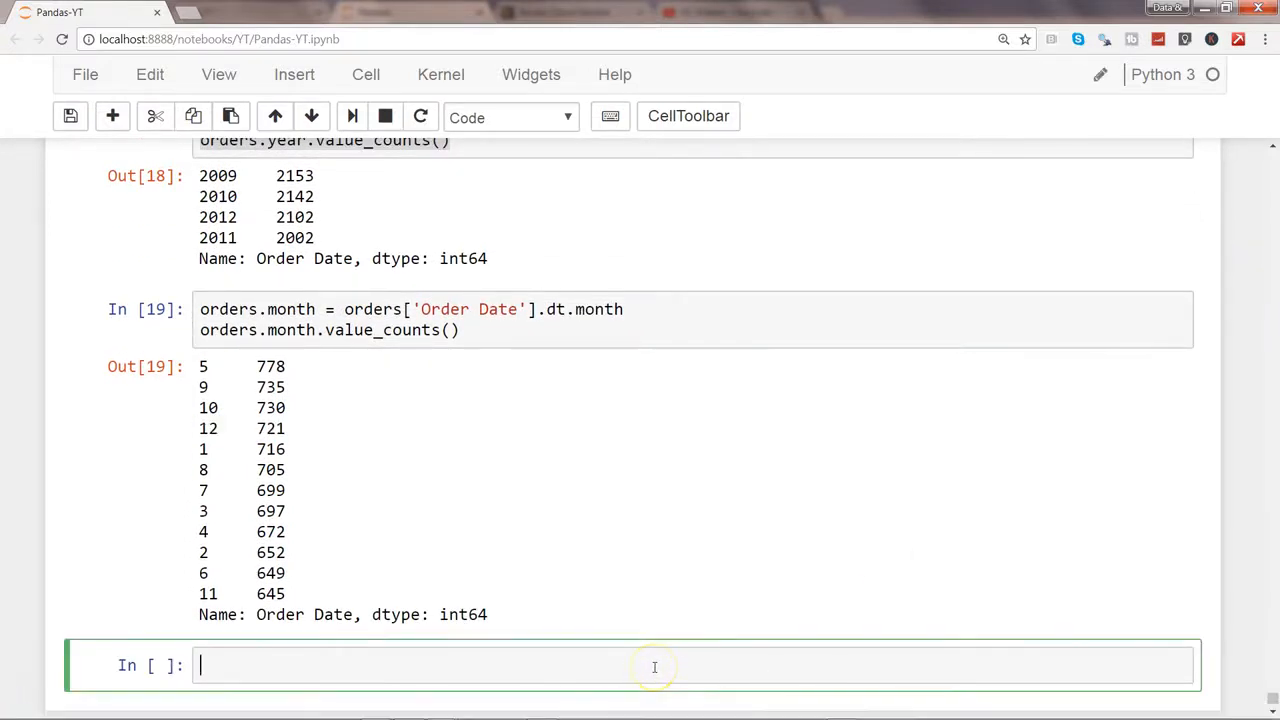
Paste the pandas api.html#datetimelike-properties documentation URL into a new cell.
type("http://pandas.pydata.org/pandas-docs/stable/api.html#datetimelike-properties")
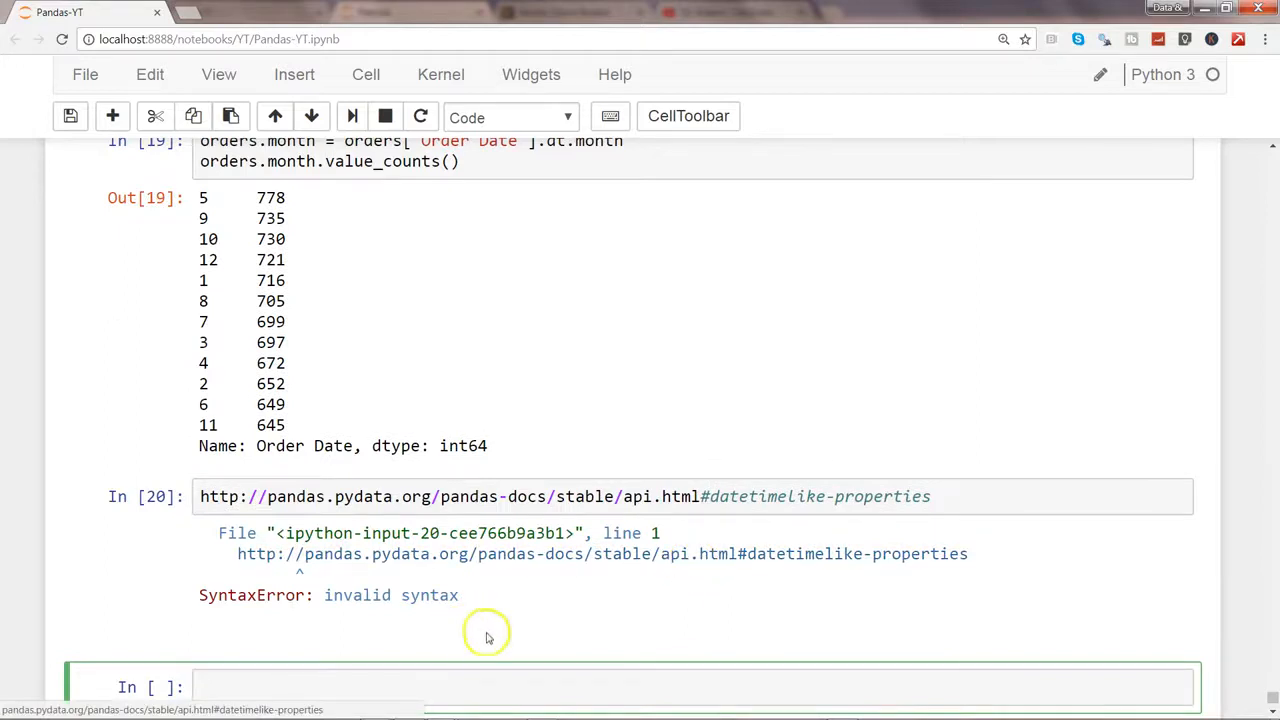
mouse_move(385, 572)
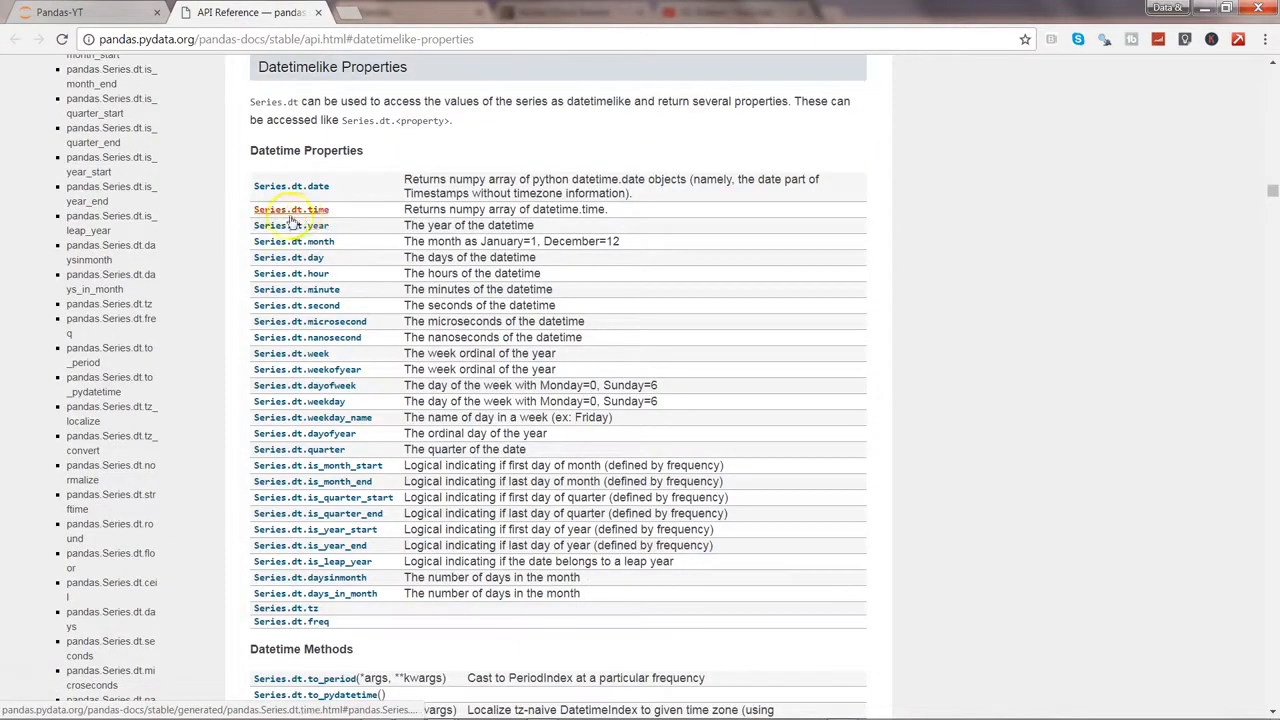
mouse_move(291, 186)
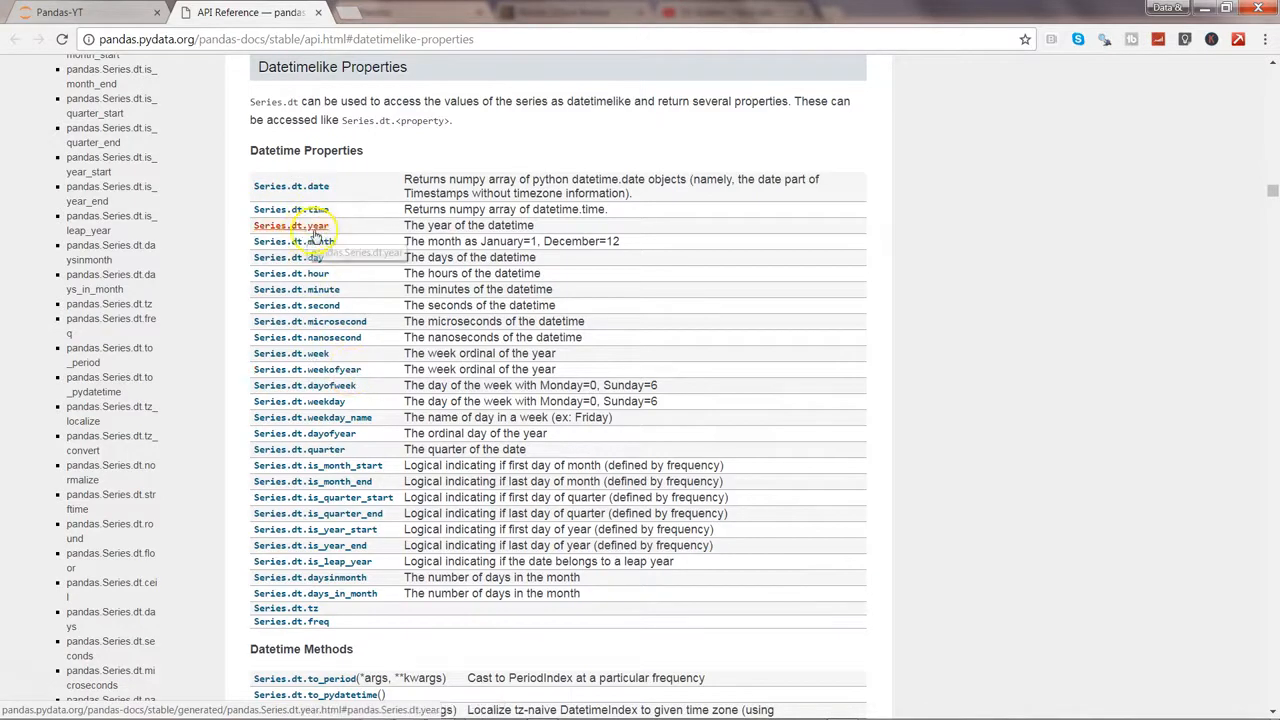
mouse_move(310, 273)
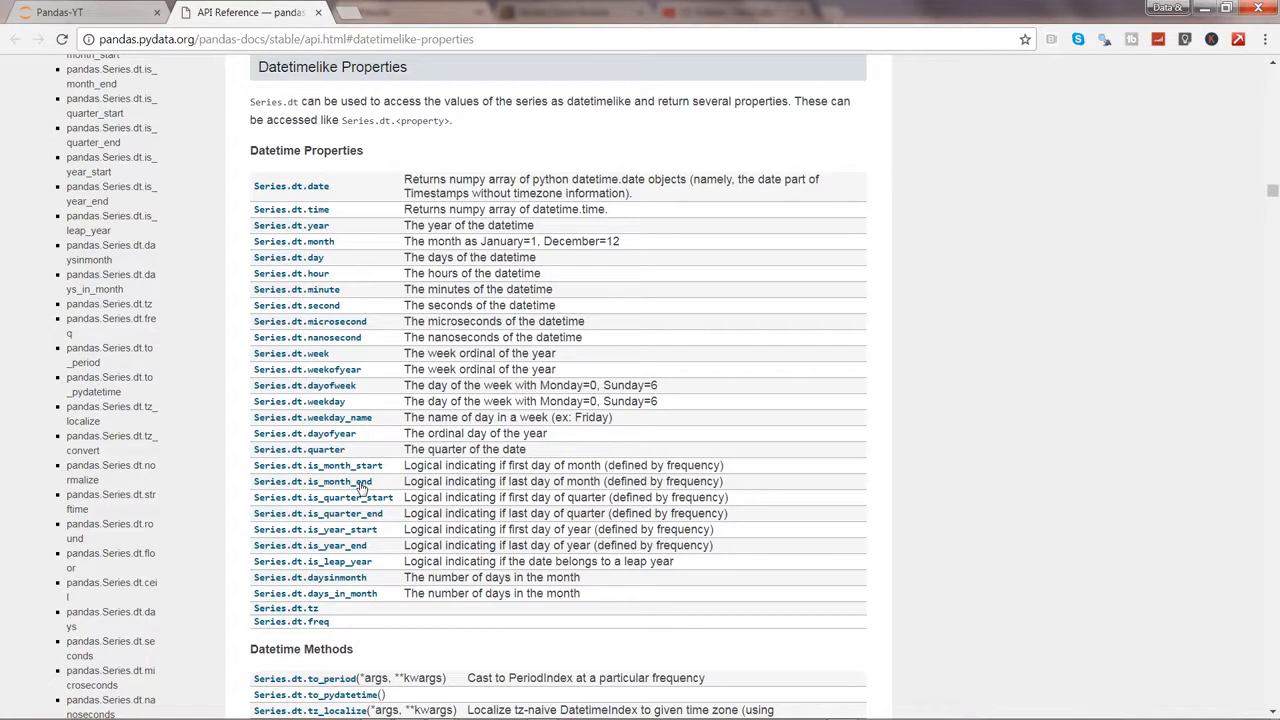
Review the pandas Datetime Properties table (year, month, dayofweek), then return to the Pandas-YT notebook tab.
left_click(80, 12)
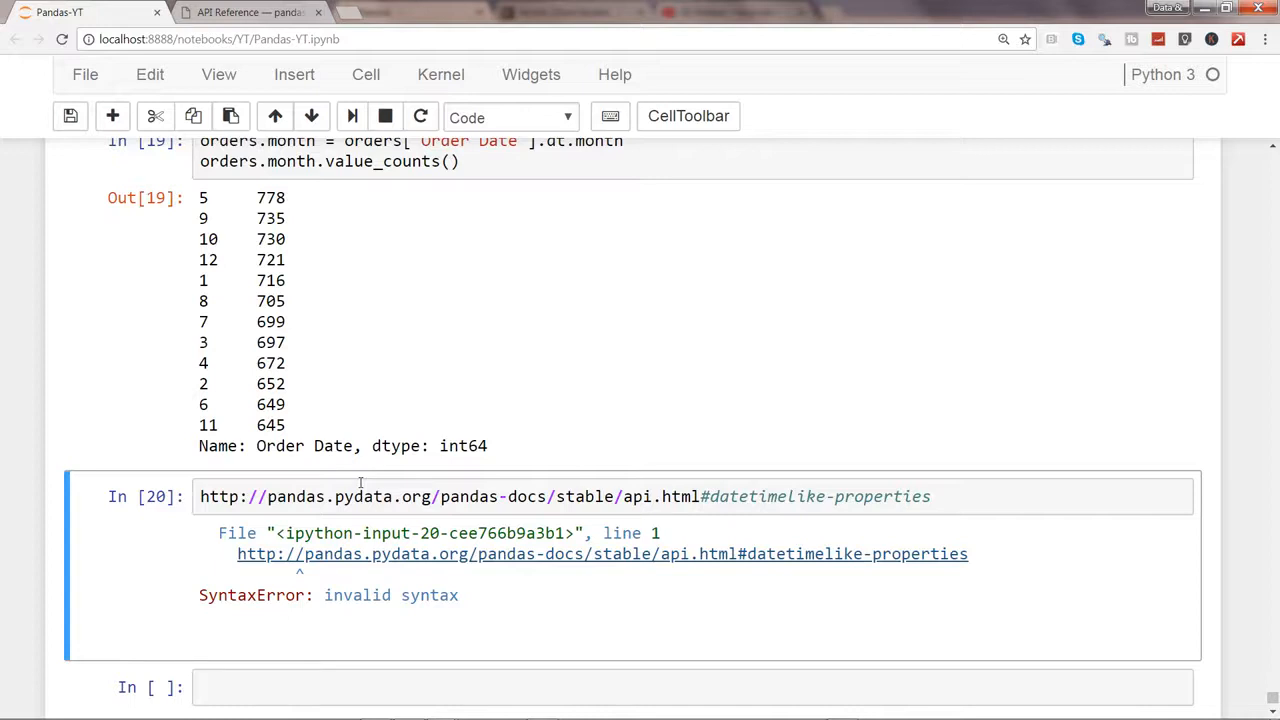